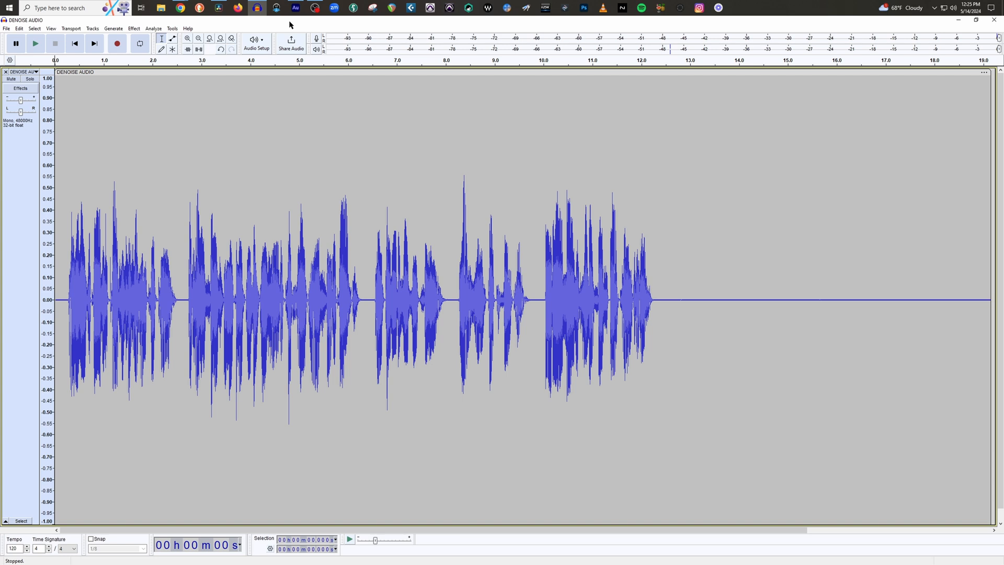
pyautogui.moveTo(351, 171)
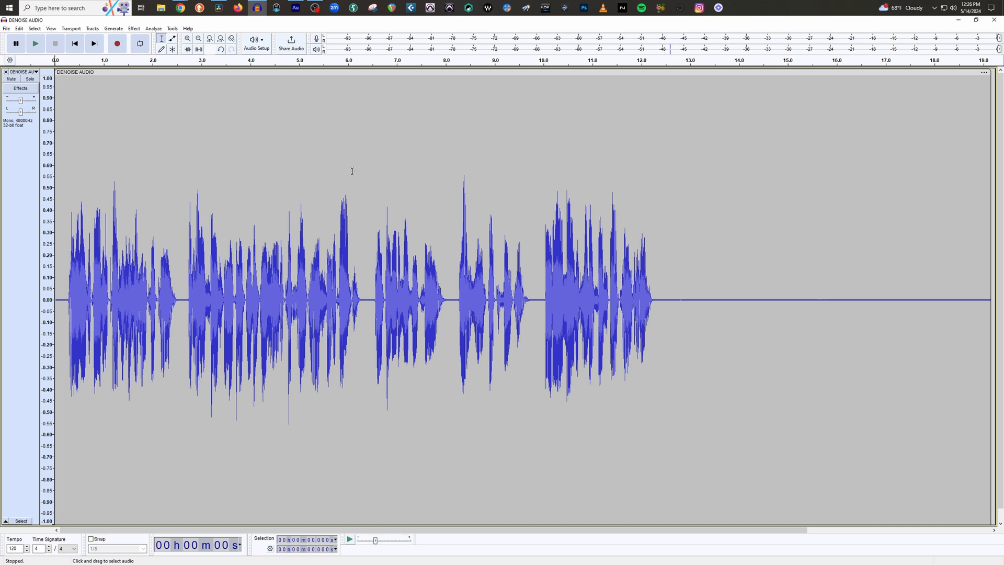
pyautogui.moveTo(549, 202)
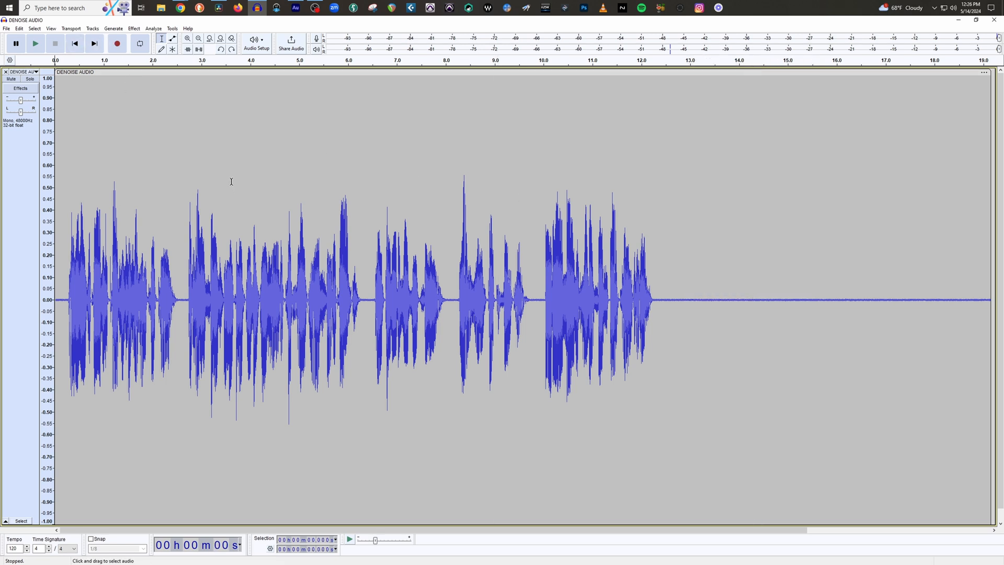
pyautogui.moveTo(164, 130)
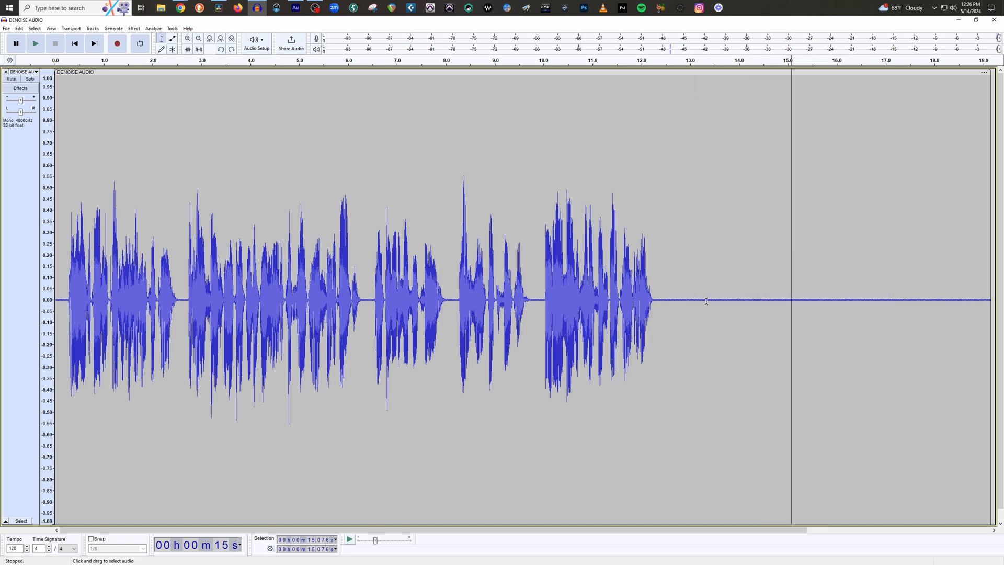
# Mark a point in the trailing silence after the speech.
pyautogui.click(738, 280)
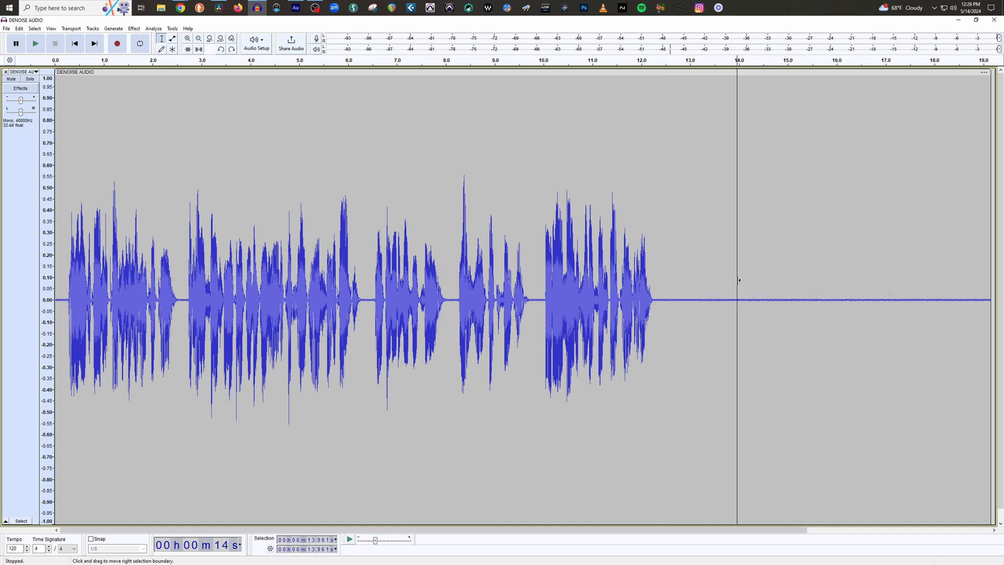
pyautogui.moveTo(711, 276)
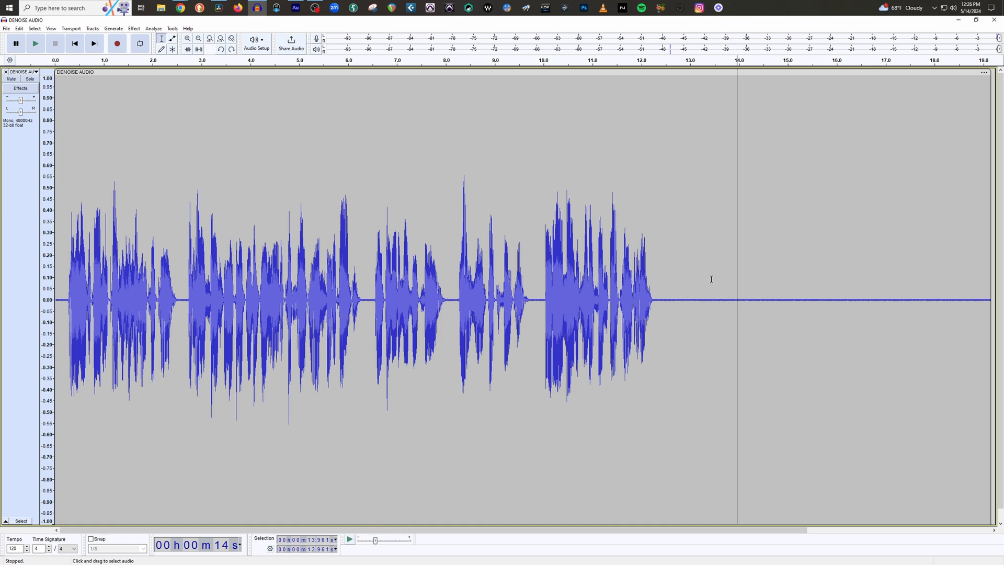
pyautogui.click(681, 290)
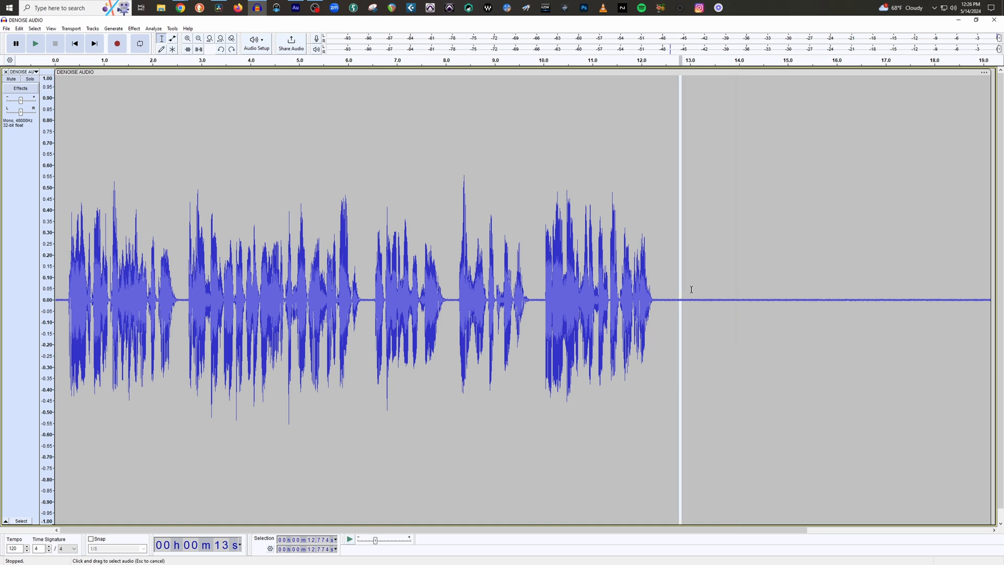
pyautogui.click(765, 293)
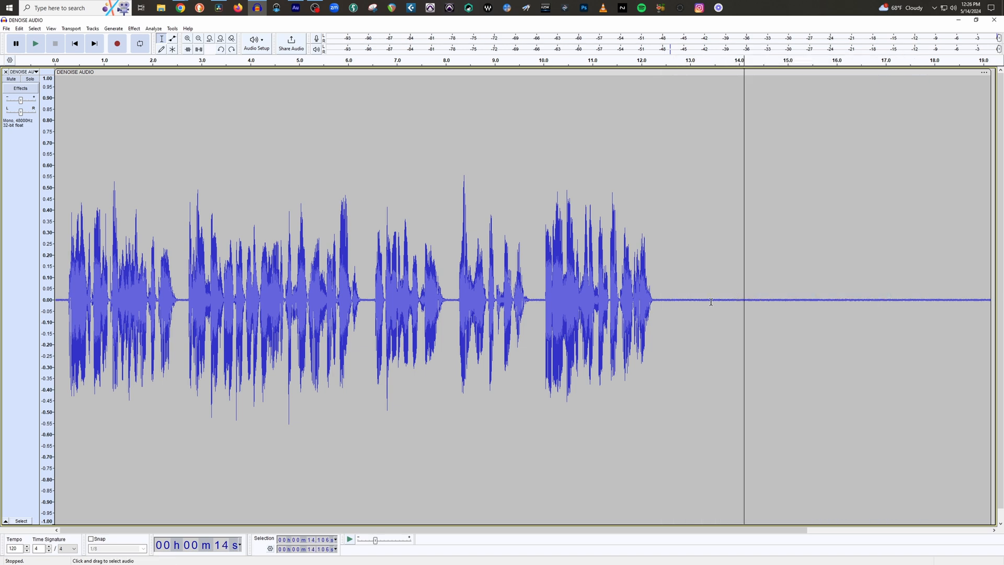
pyautogui.moveTo(719, 288)
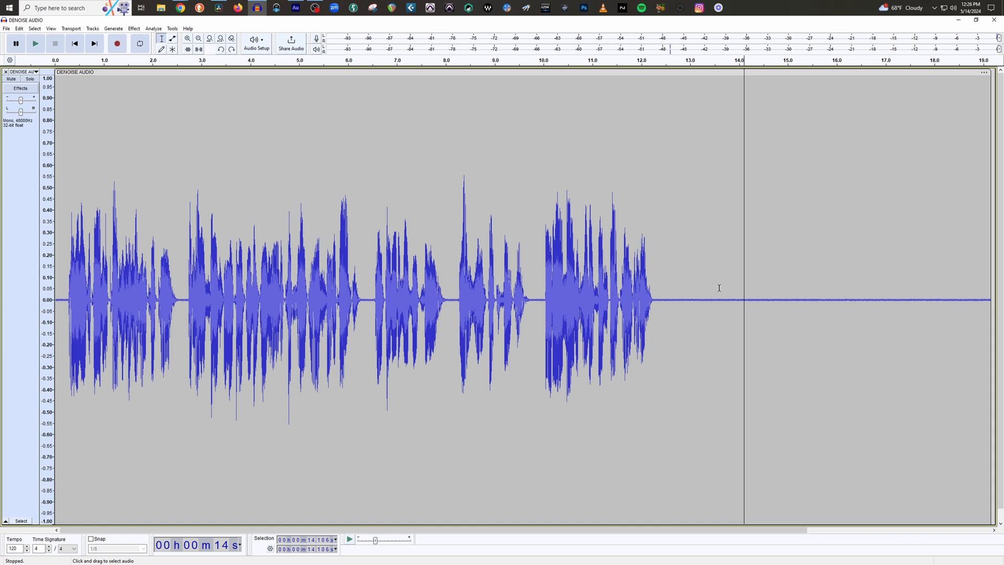
pyautogui.moveTo(483, 227)
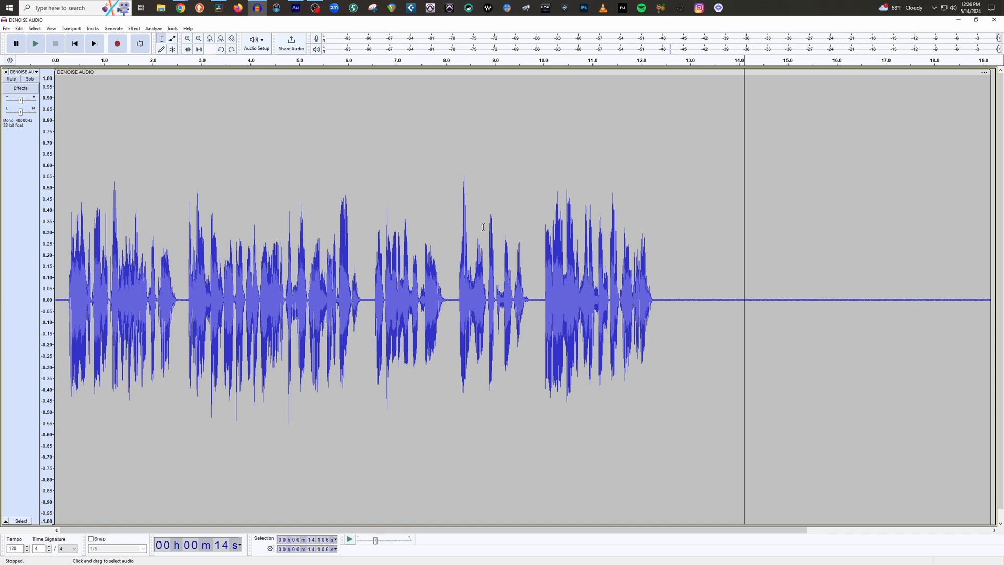
# Play the DENOISE AUDIO recording from the start, stop, and mark the silence again.
pyautogui.click(74, 43)
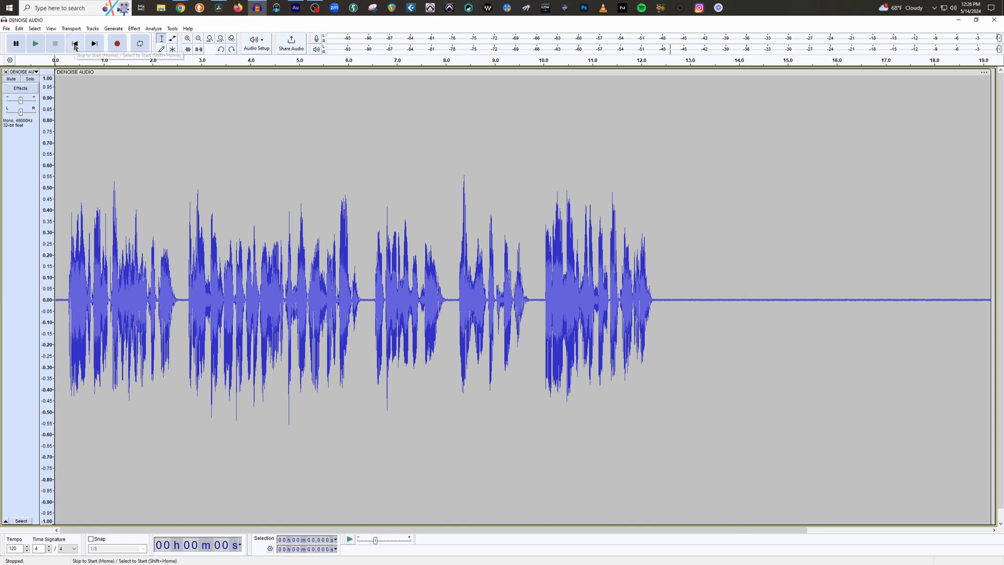
pyautogui.moveTo(35, 42)
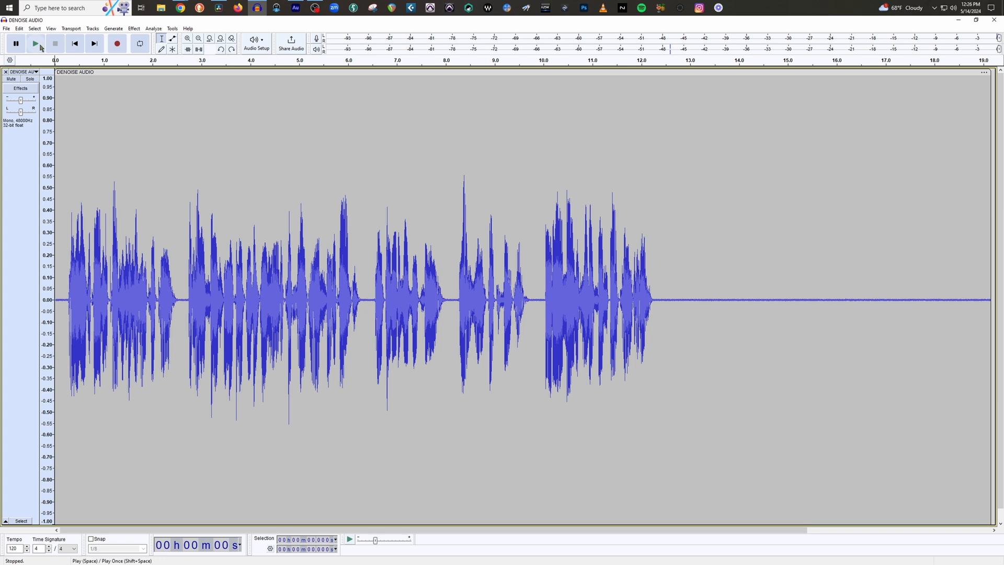
pyautogui.click(35, 44)
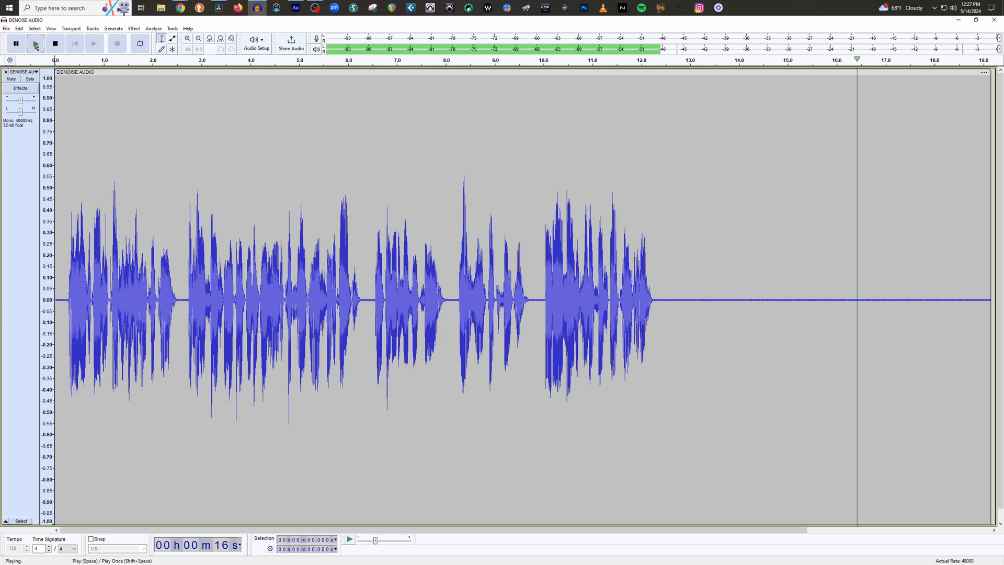
pyautogui.click(55, 43)
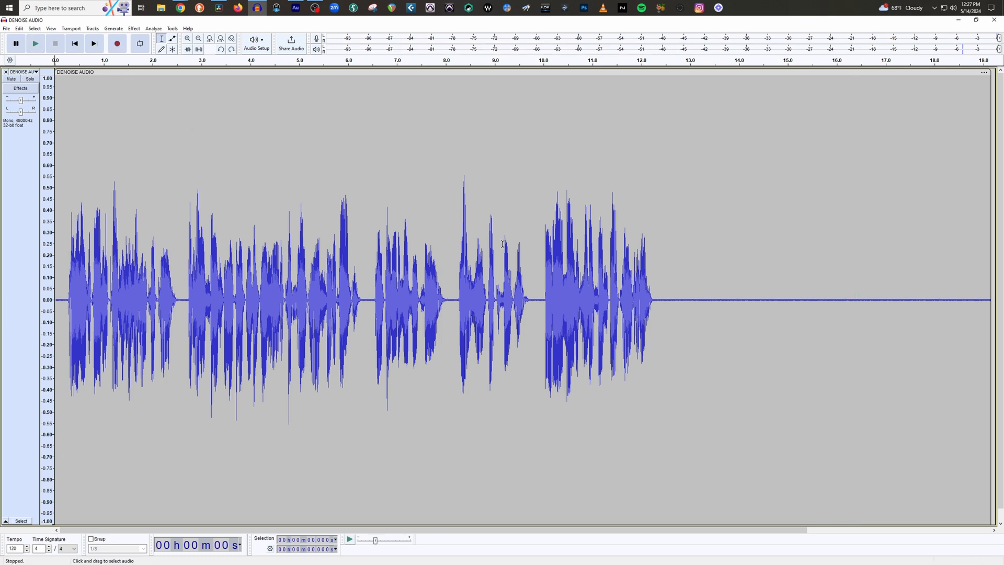
pyautogui.click(732, 295)
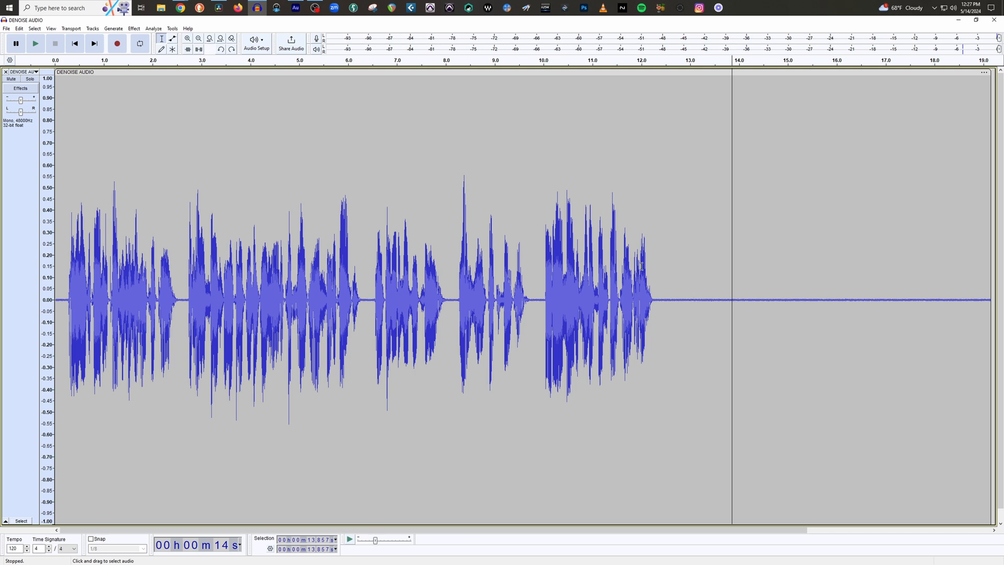
# Clear the earlier mark and return the play position to the start.
pyautogui.click(75, 43)
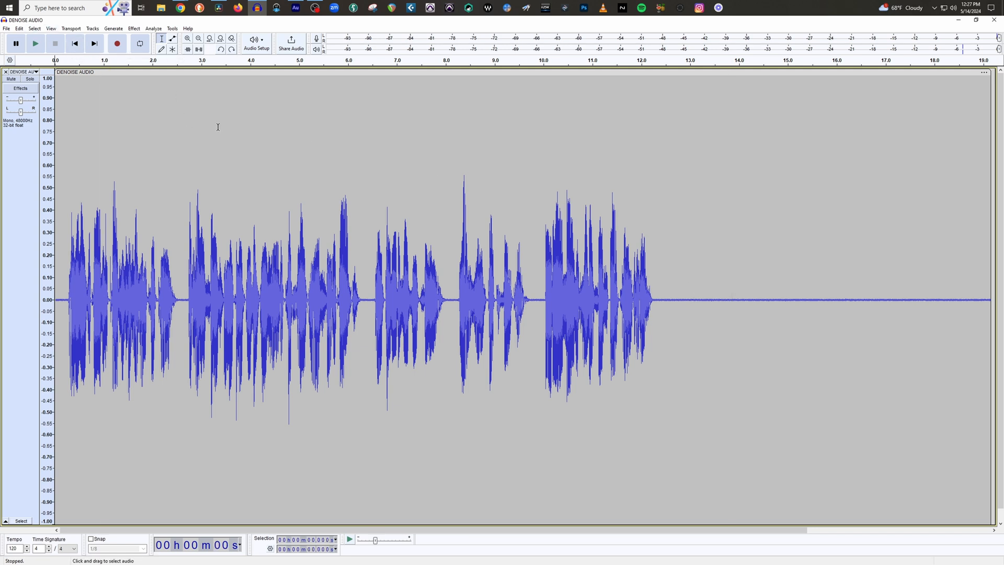
pyautogui.moveTo(201, 162)
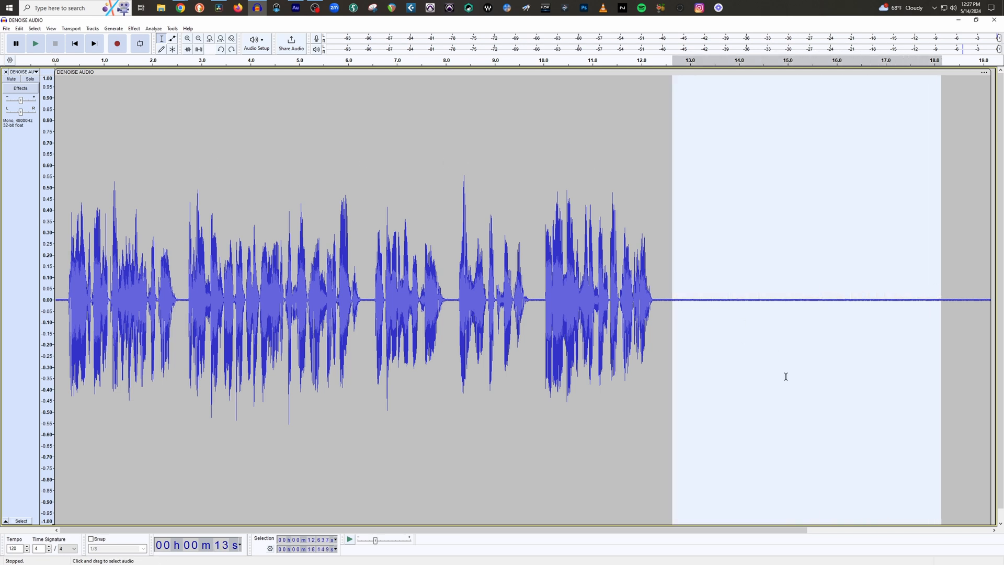
pyautogui.moveTo(697, 279)
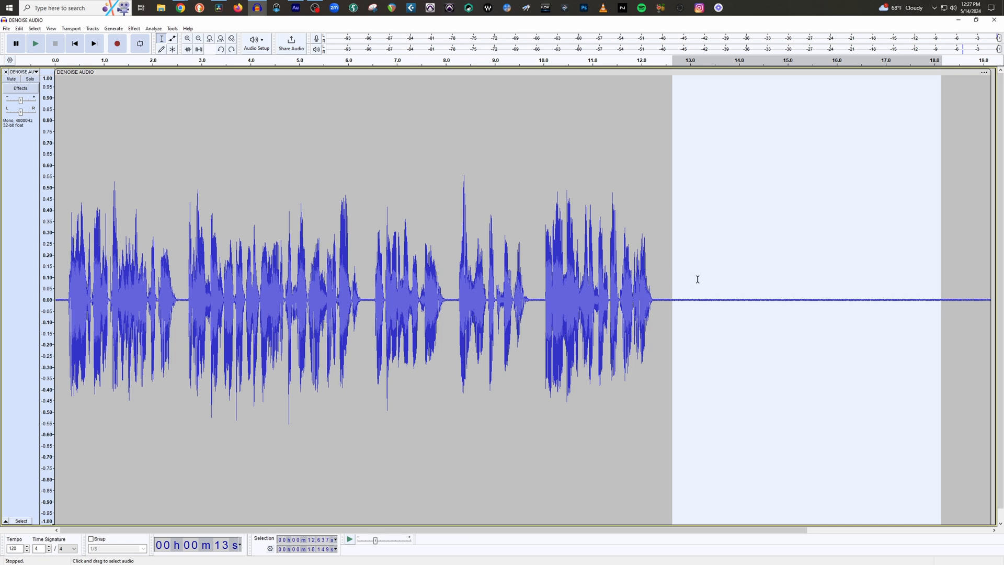
pyautogui.moveTo(866, 272)
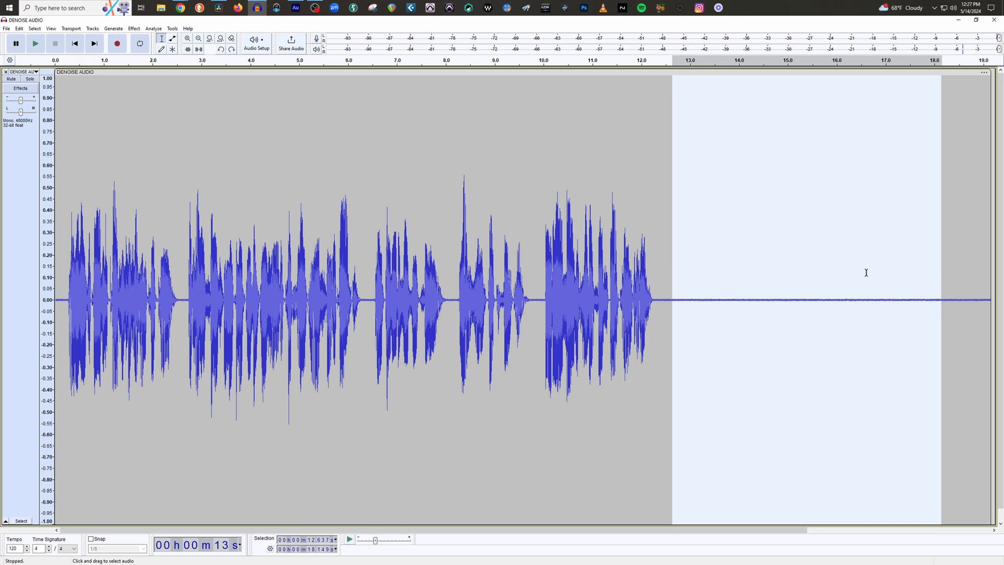
pyautogui.moveTo(759, 262)
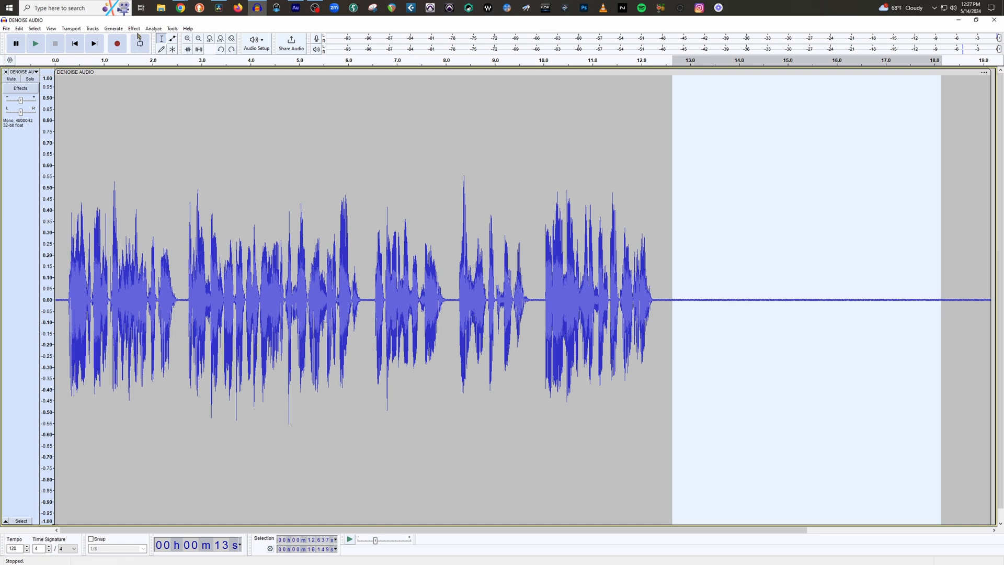
pyautogui.click(134, 28)
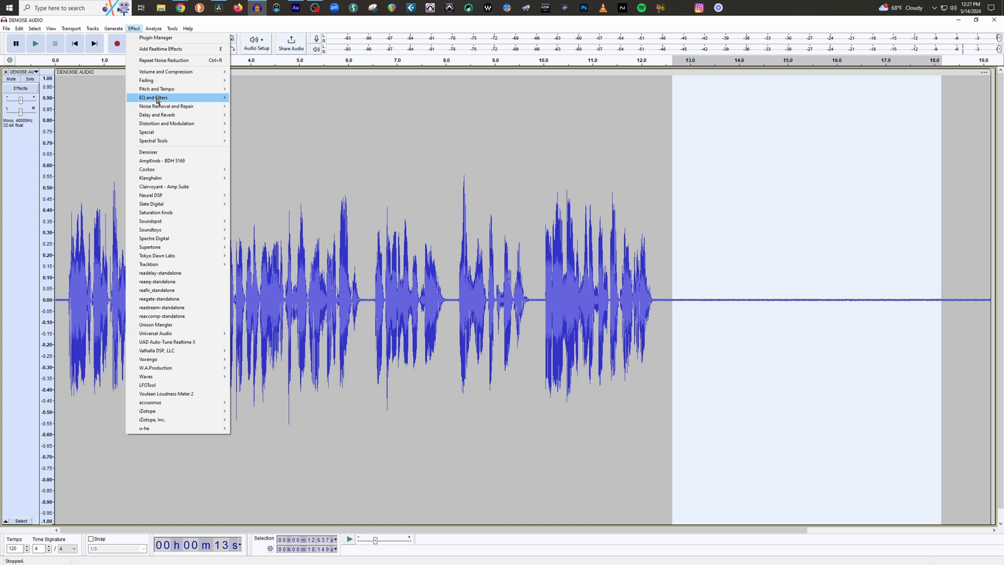
pyautogui.moveTo(166, 107)
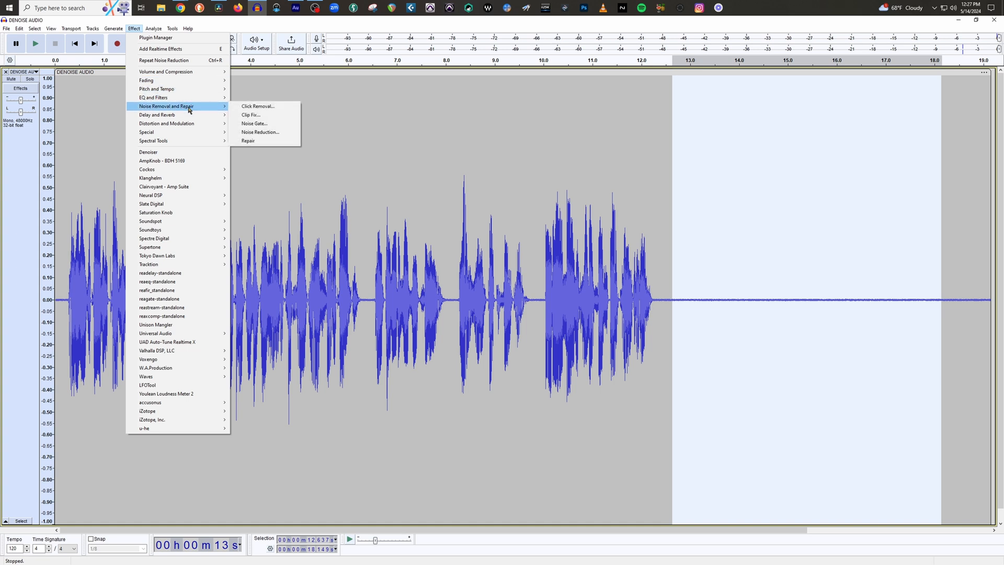
pyautogui.moveTo(260, 131)
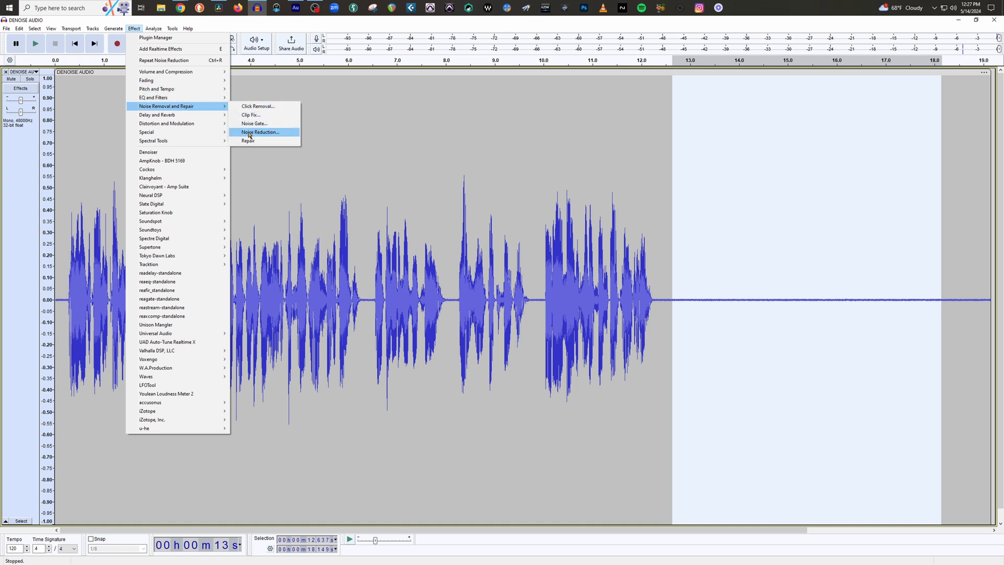
pyautogui.click(259, 131)
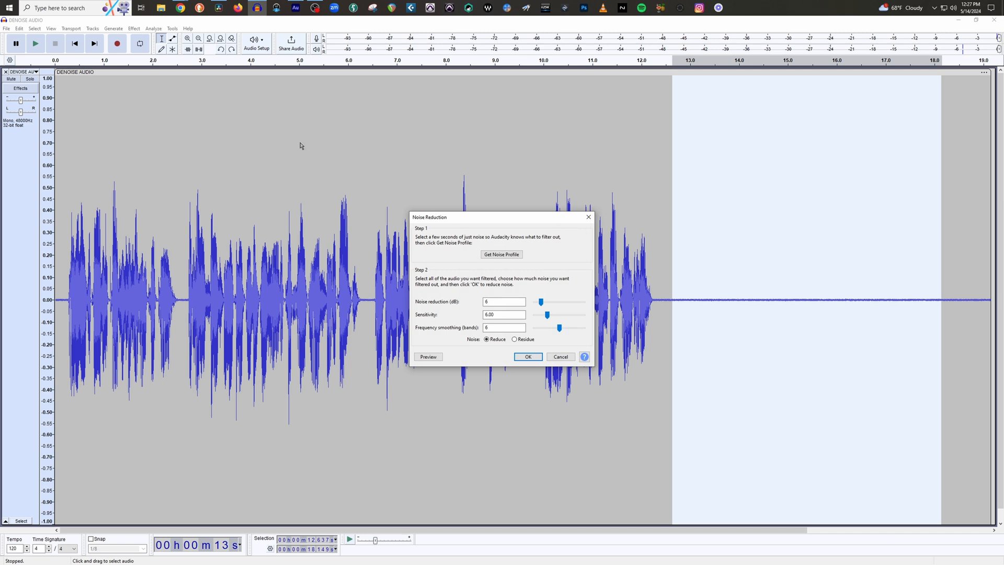
pyautogui.moveTo(789, 312)
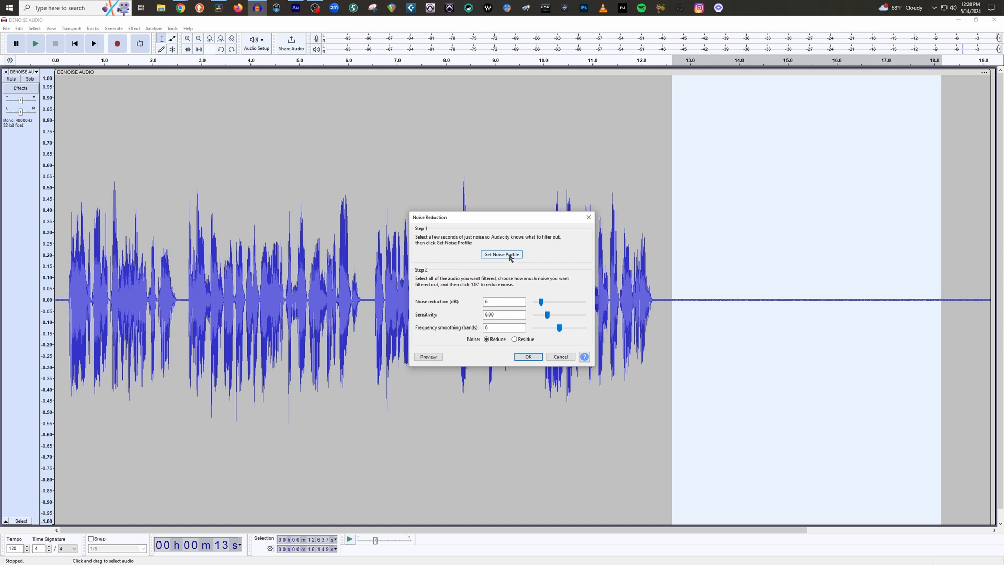
pyautogui.moveTo(573, 273)
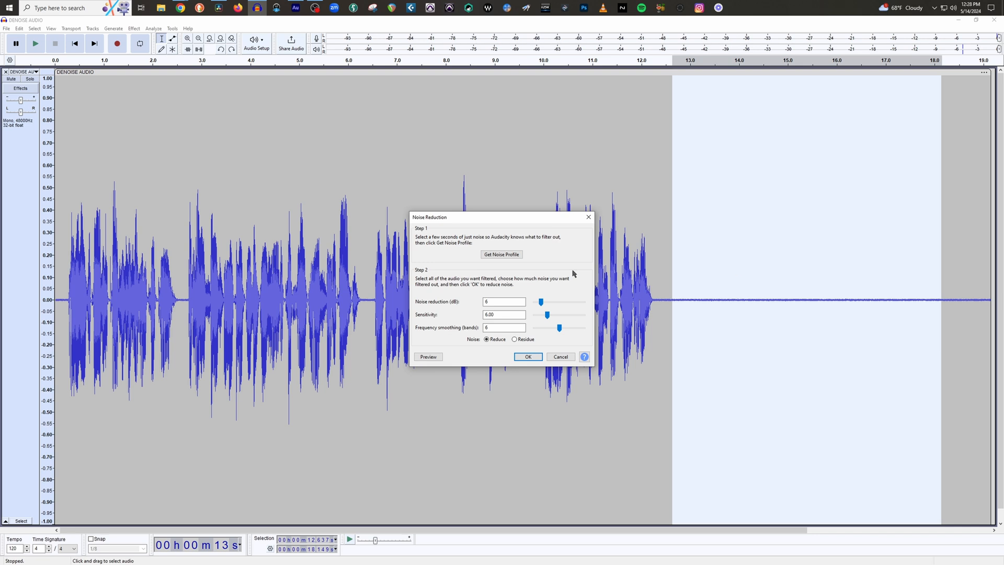
pyautogui.click(527, 356)
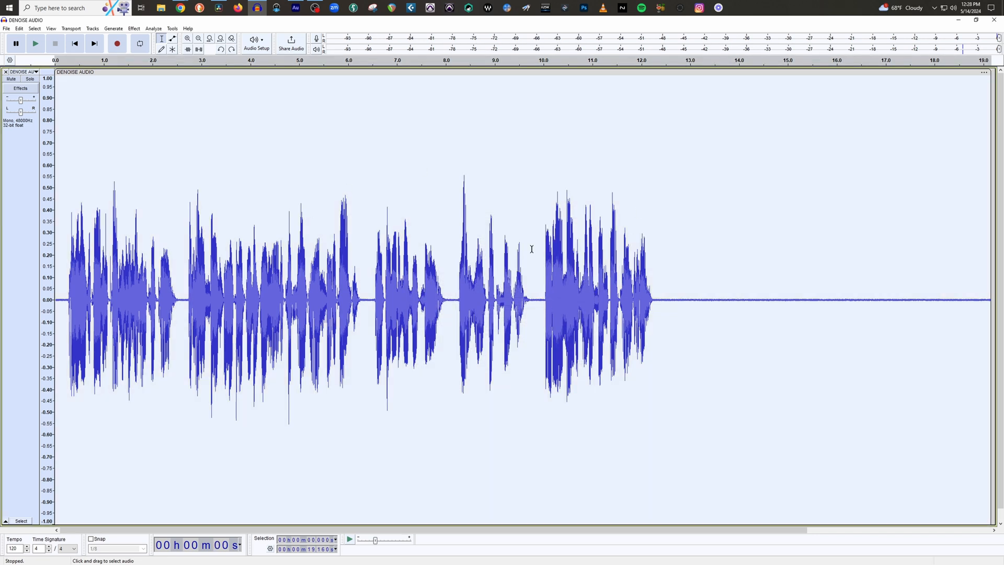
pyautogui.moveTo(491, 218)
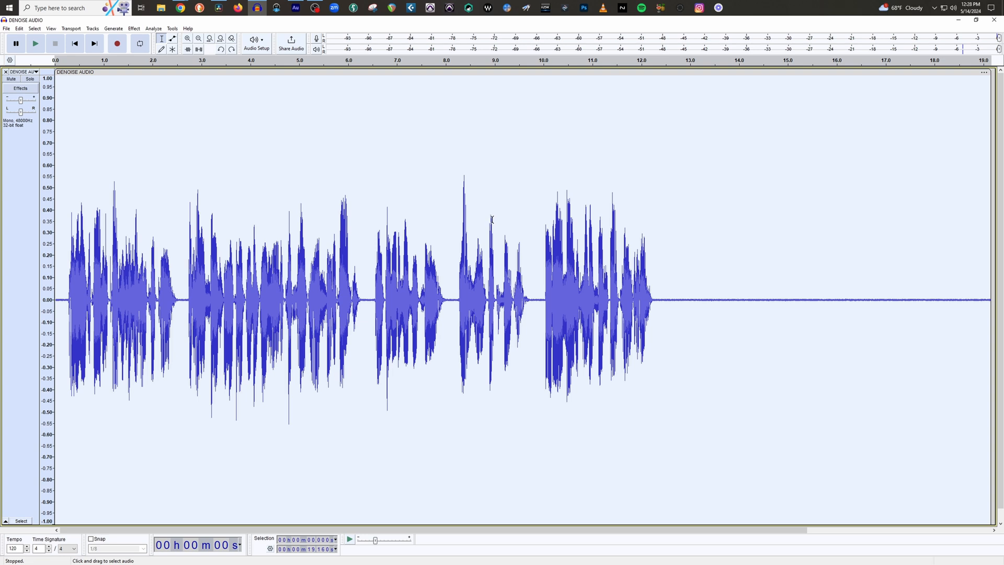
pyautogui.moveTo(785, 257)
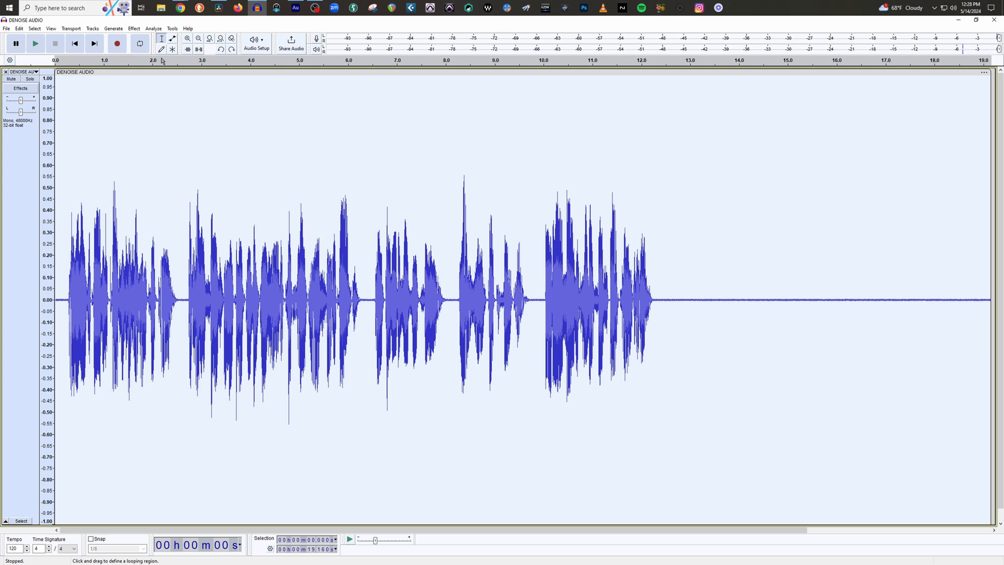
# Apply Noise Reduction at 10 dB to the recording and play back the result.
pyautogui.click(134, 28)
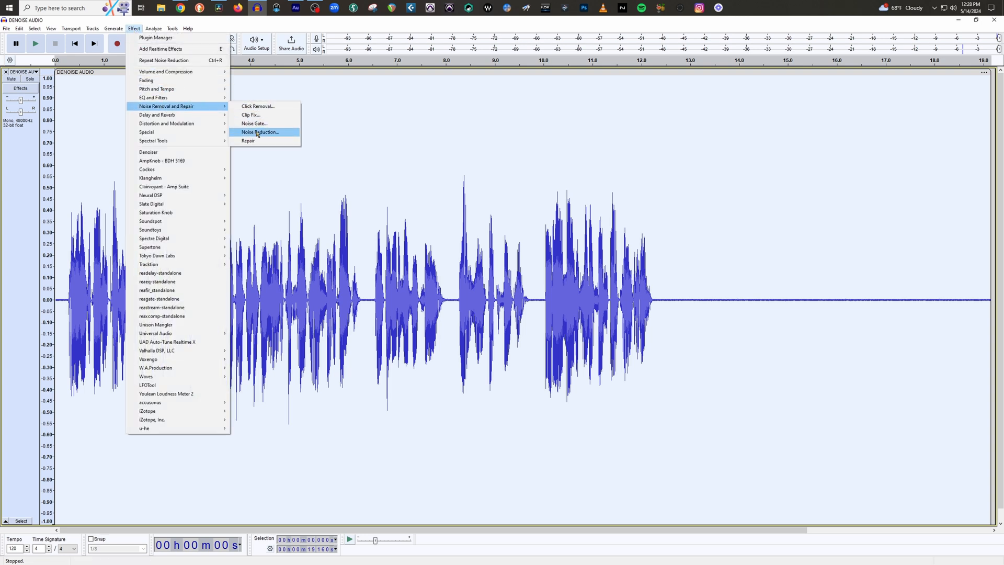
pyautogui.click(261, 132)
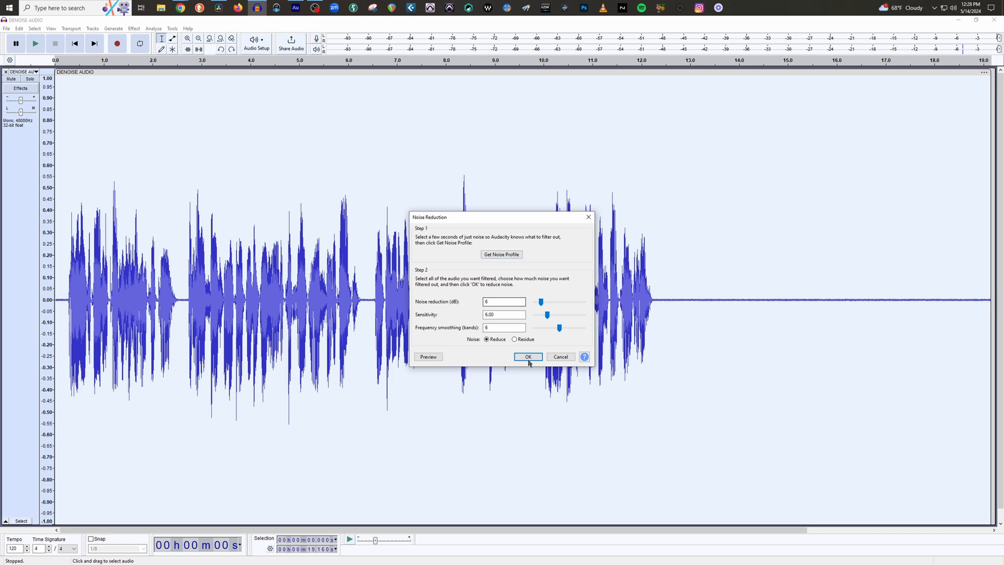
pyautogui.moveTo(422, 307)
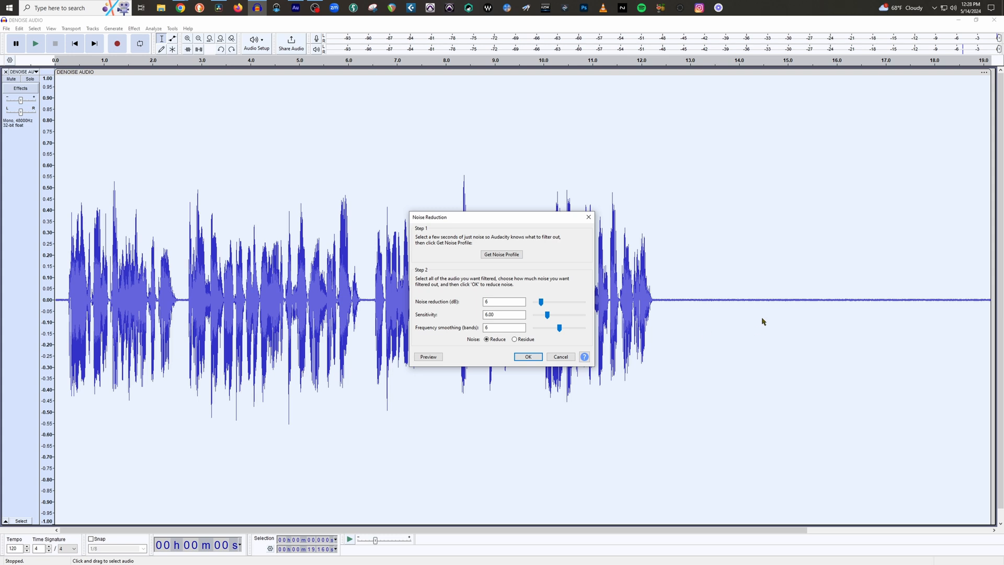
pyautogui.moveTo(729, 301)
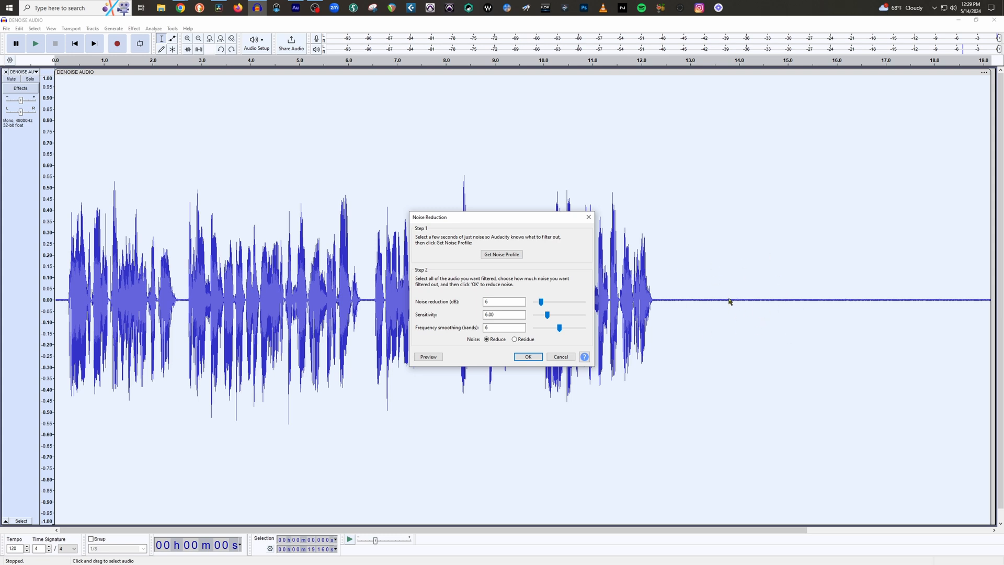
pyautogui.moveTo(719, 298)
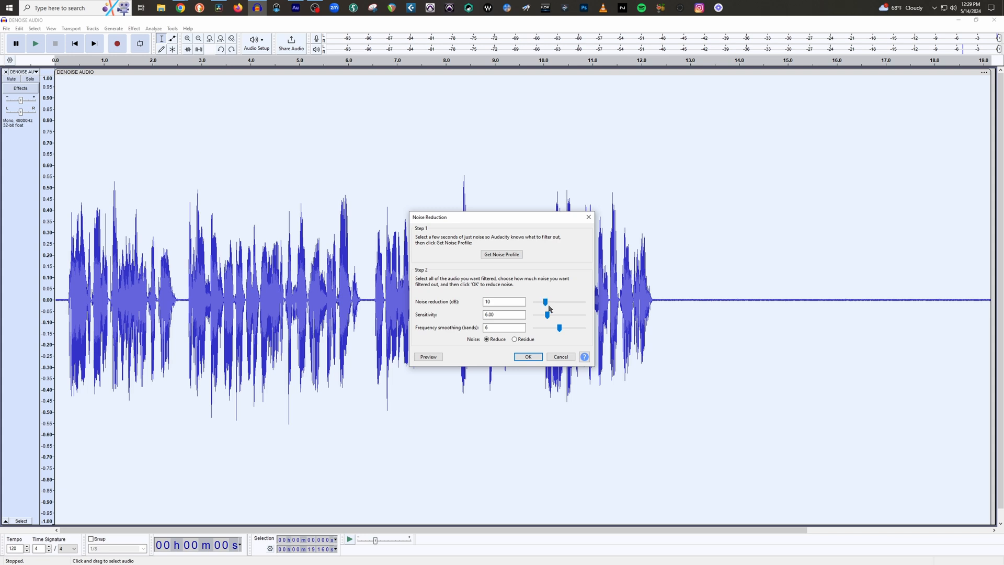
pyautogui.moveTo(550, 308)
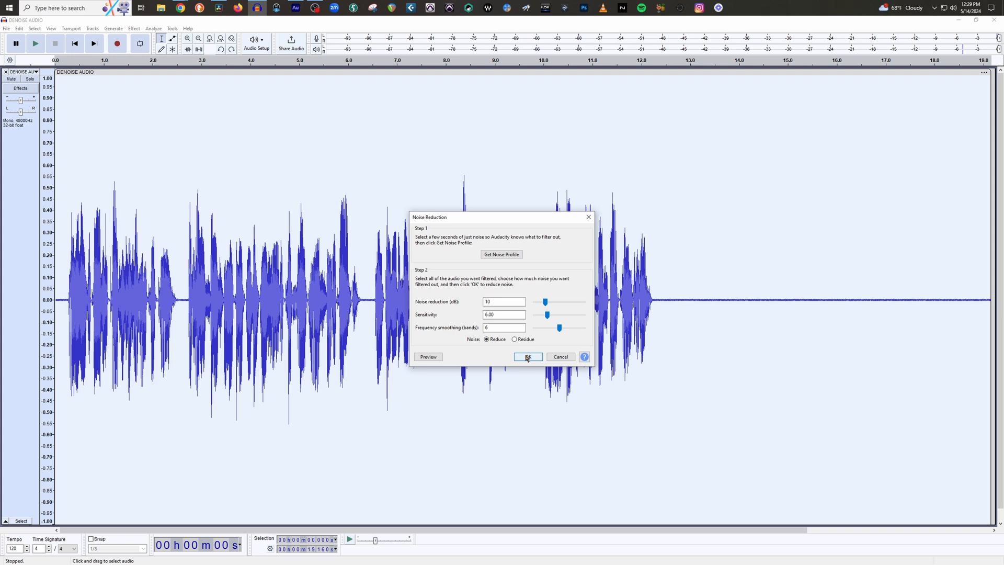
pyautogui.click(527, 356)
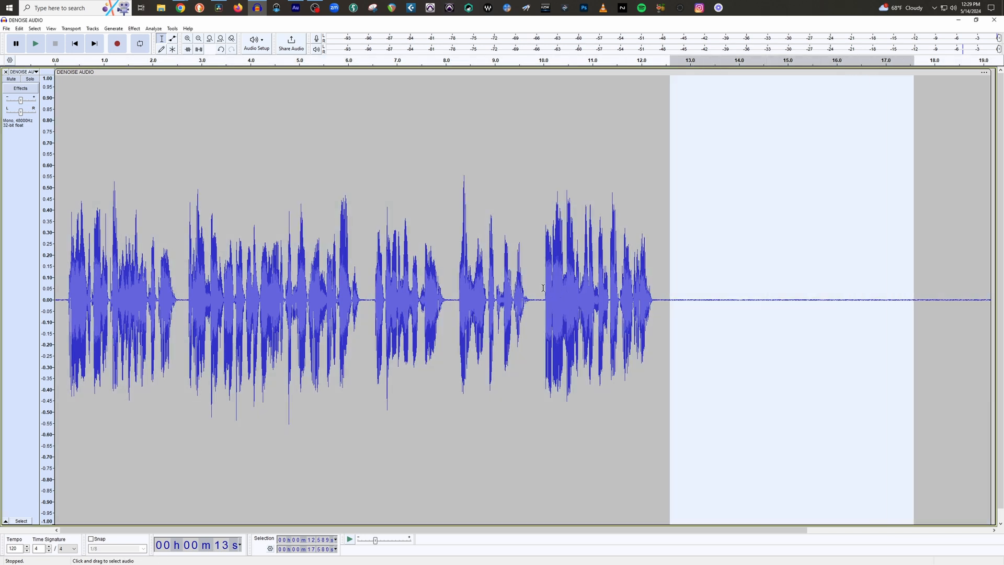
pyautogui.click(34, 43)
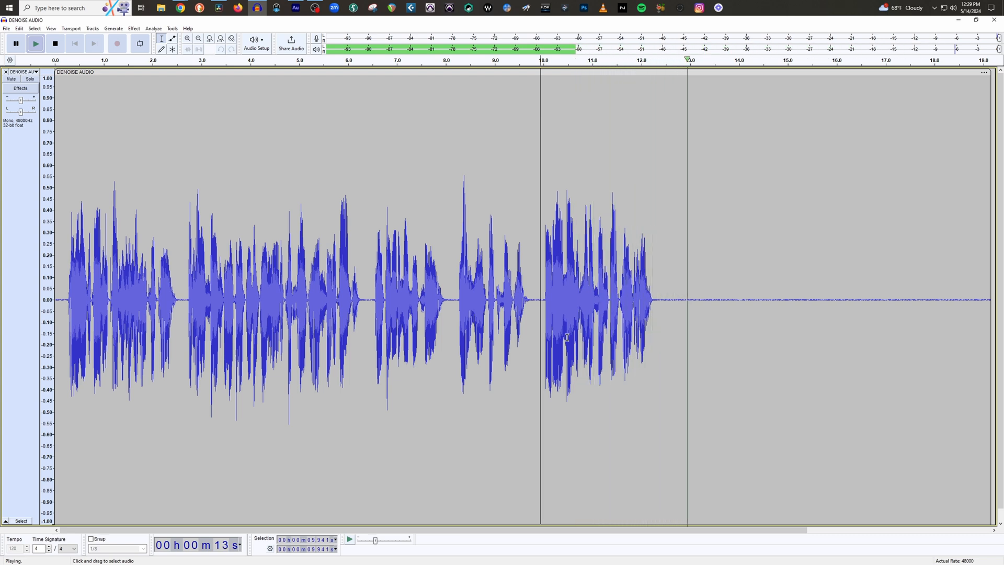
pyautogui.click(54, 43)
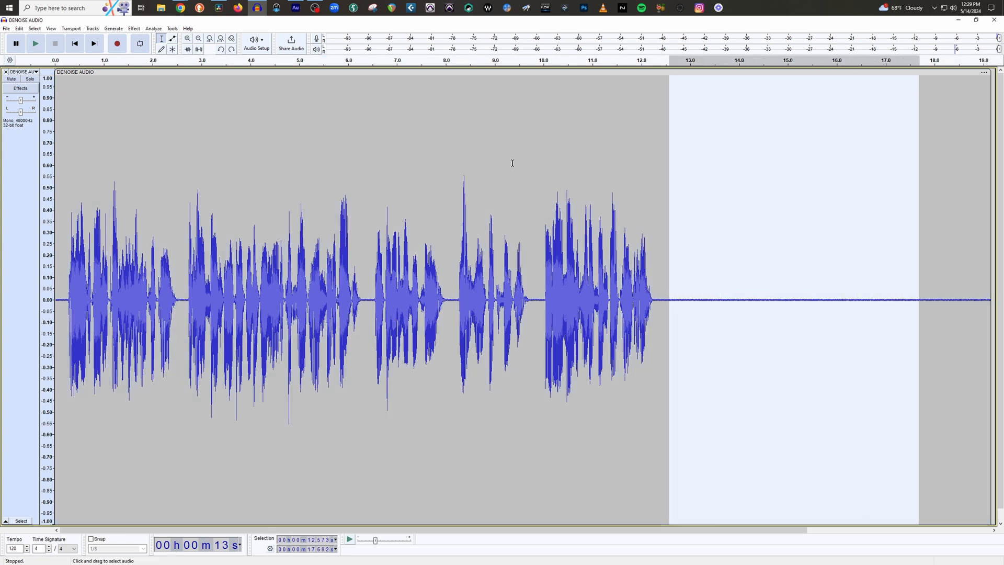
# Apply a stronger 20 dB Noise Reduction, flattening the silence after the speech.
pyautogui.click(134, 28)
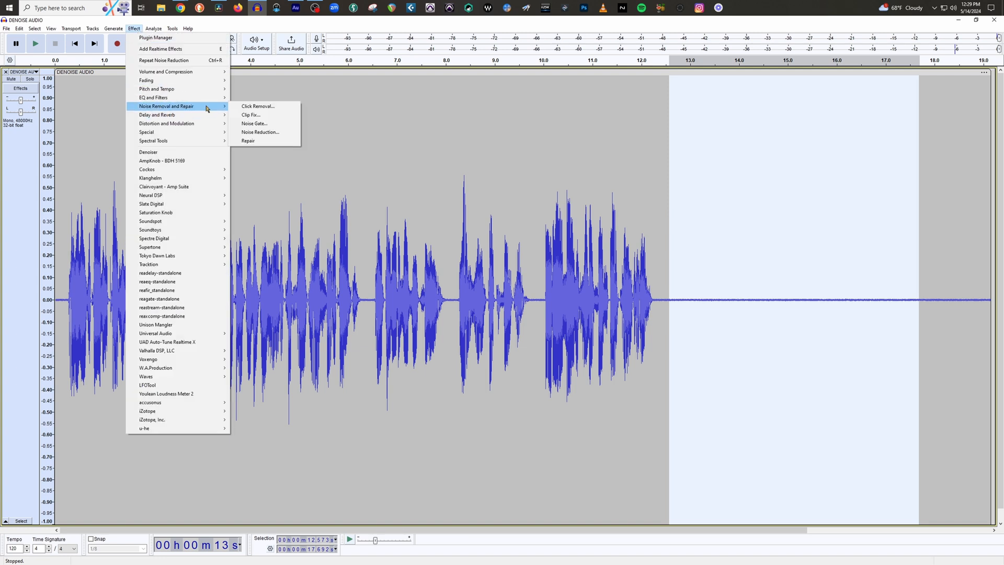
pyautogui.click(259, 132)
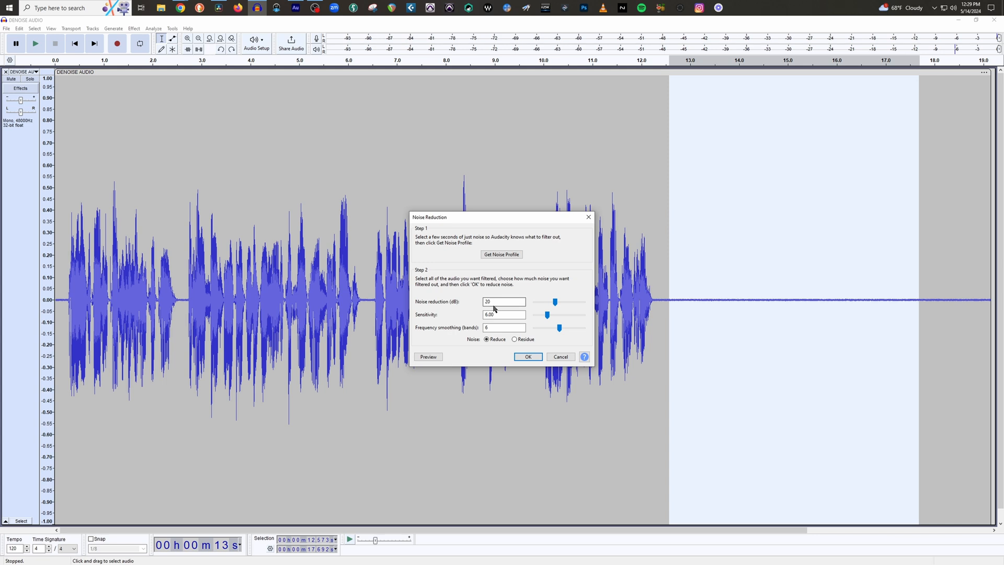
pyautogui.click(527, 356)
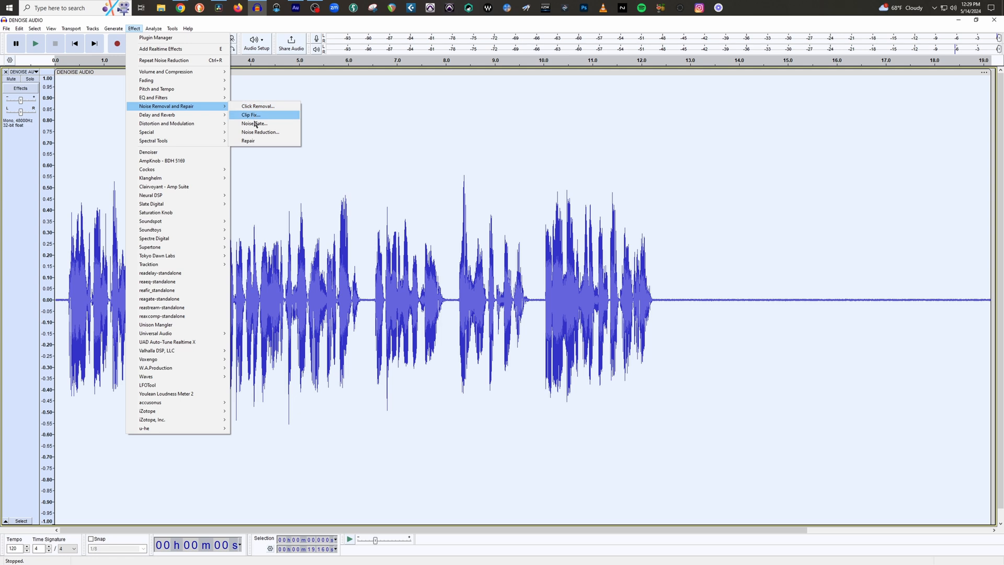
pyautogui.click(259, 132)
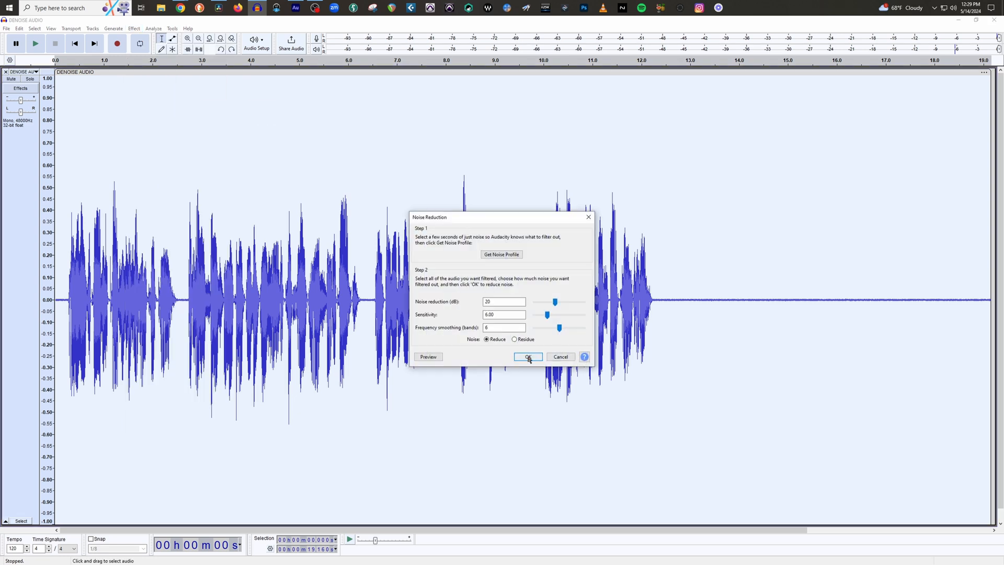
pyautogui.click(527, 356)
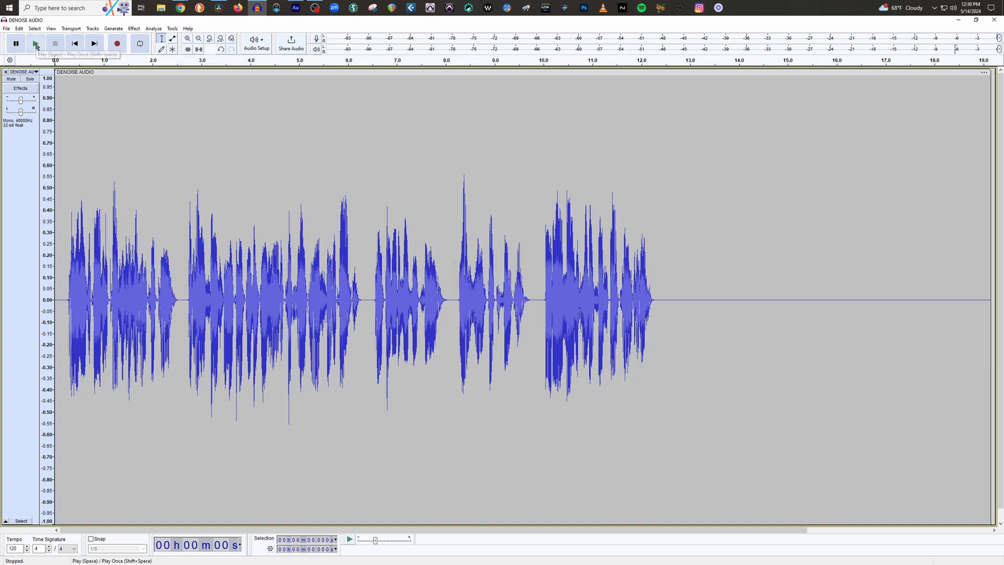
pyautogui.click(35, 43)
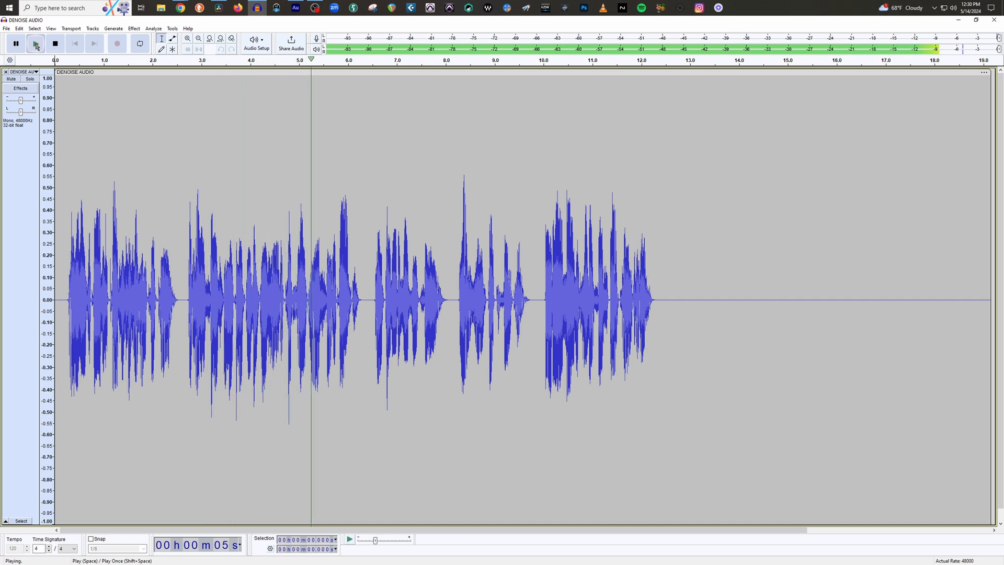
pyautogui.click(54, 43)
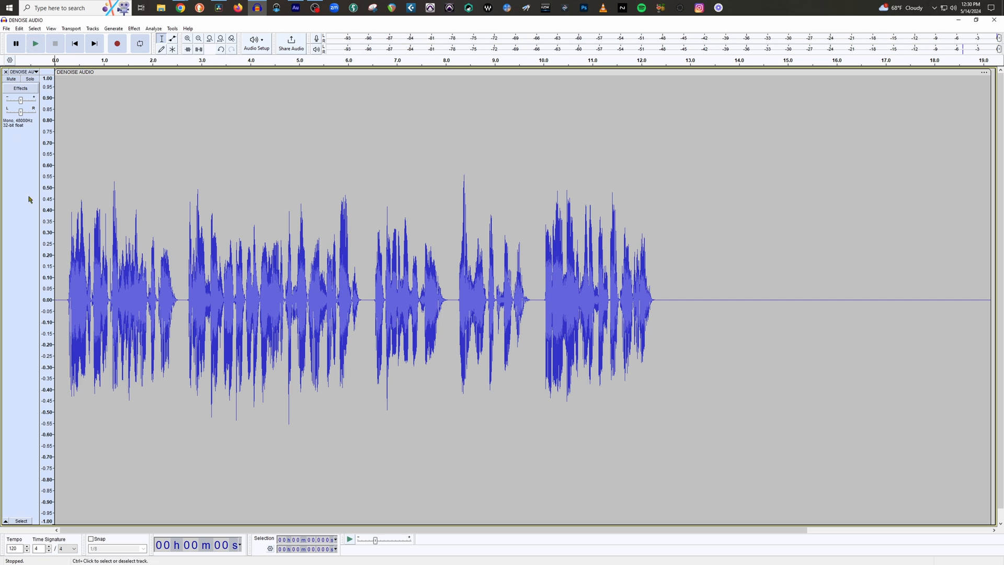
pyautogui.moveTo(64, 202)
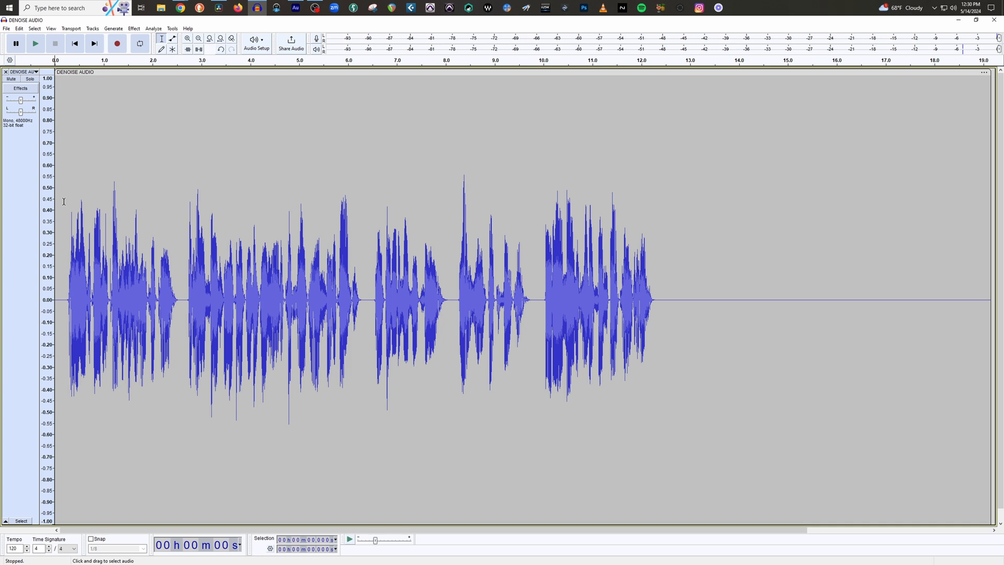
pyautogui.click(34, 43)
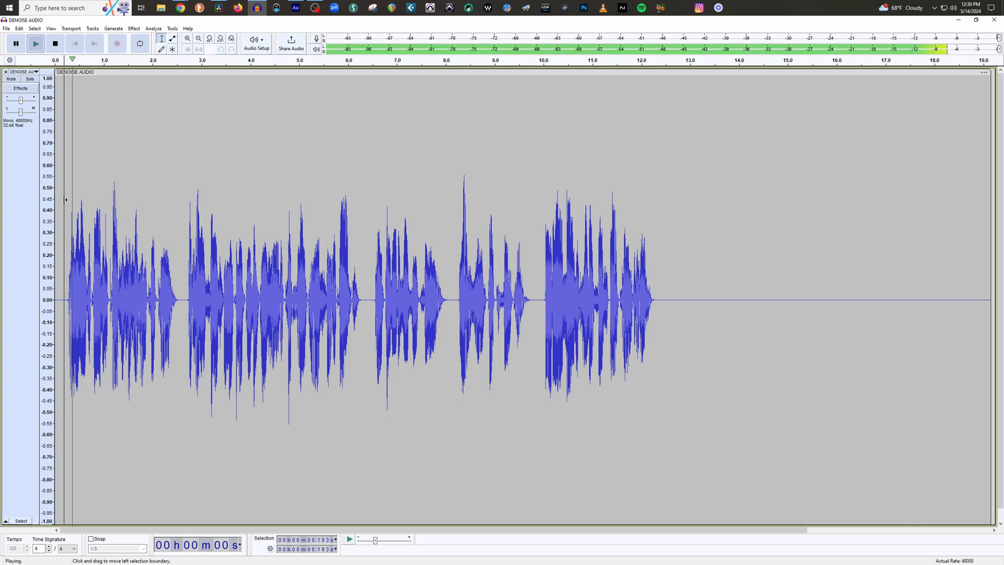
pyautogui.click(54, 43)
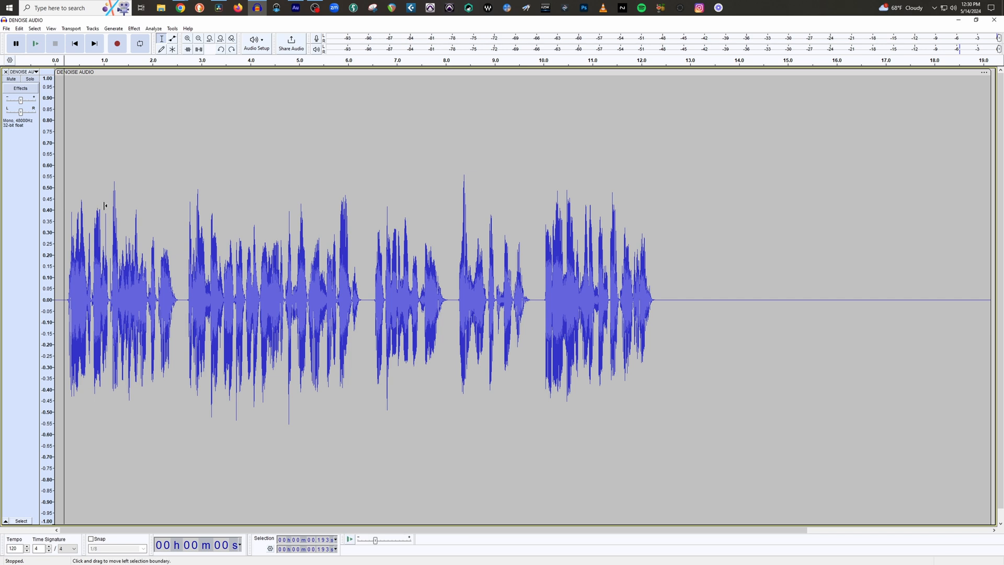
pyautogui.click(383, 198)
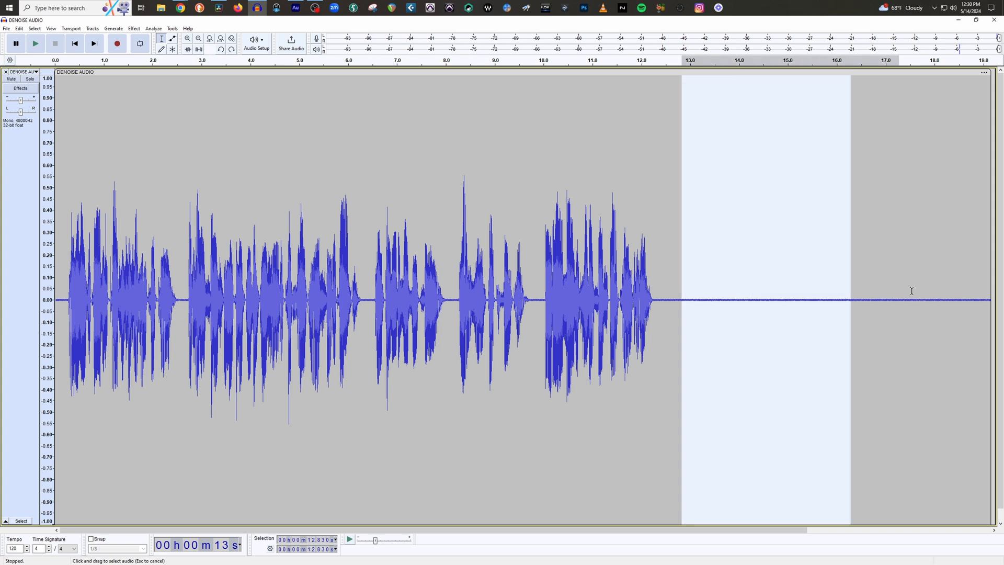
# Run Noise Reduction at 15 dB on the trailing silence, then confirm it over the whole recording.
pyautogui.click(134, 28)
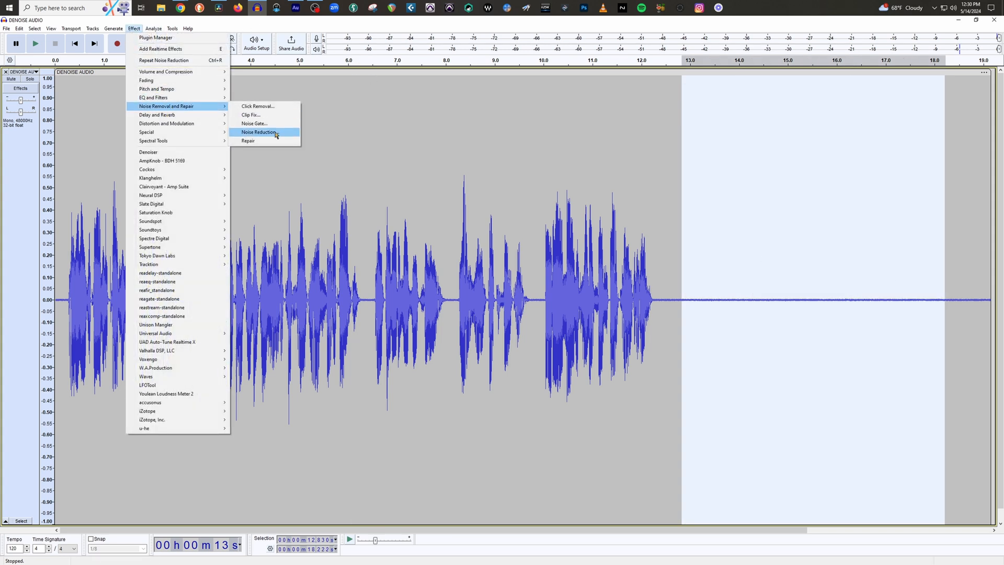
pyautogui.click(259, 132)
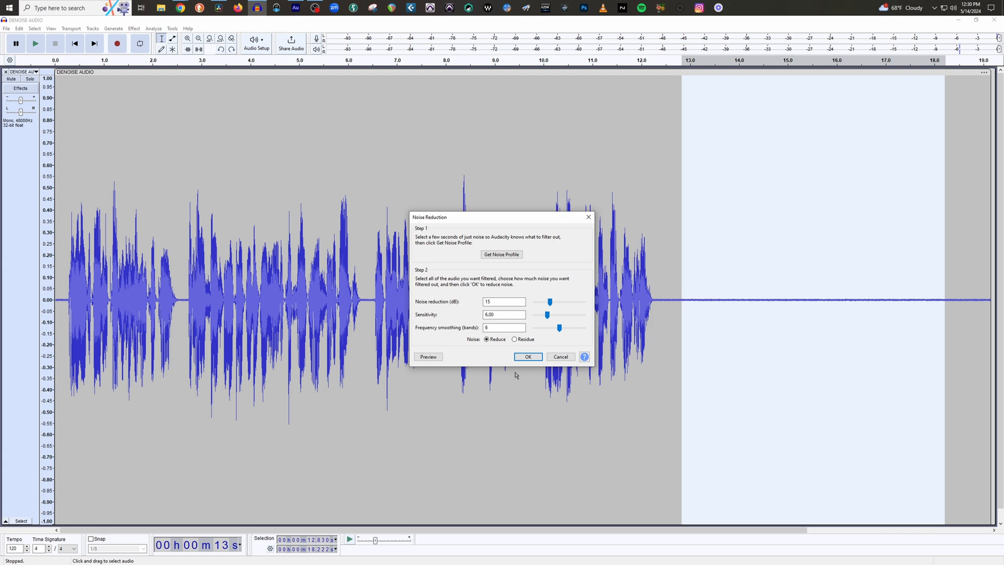
pyautogui.click(527, 357)
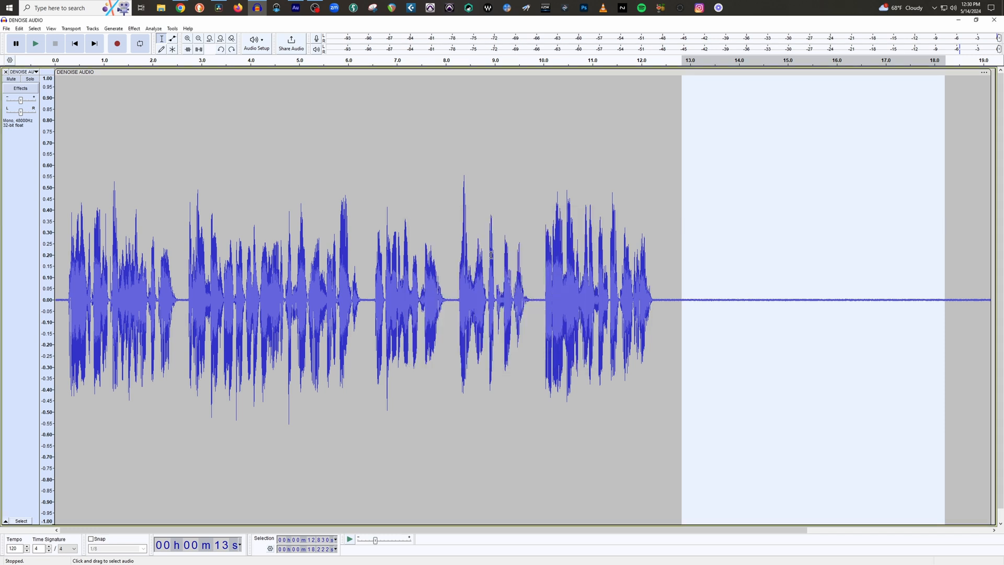
pyautogui.click(133, 28)
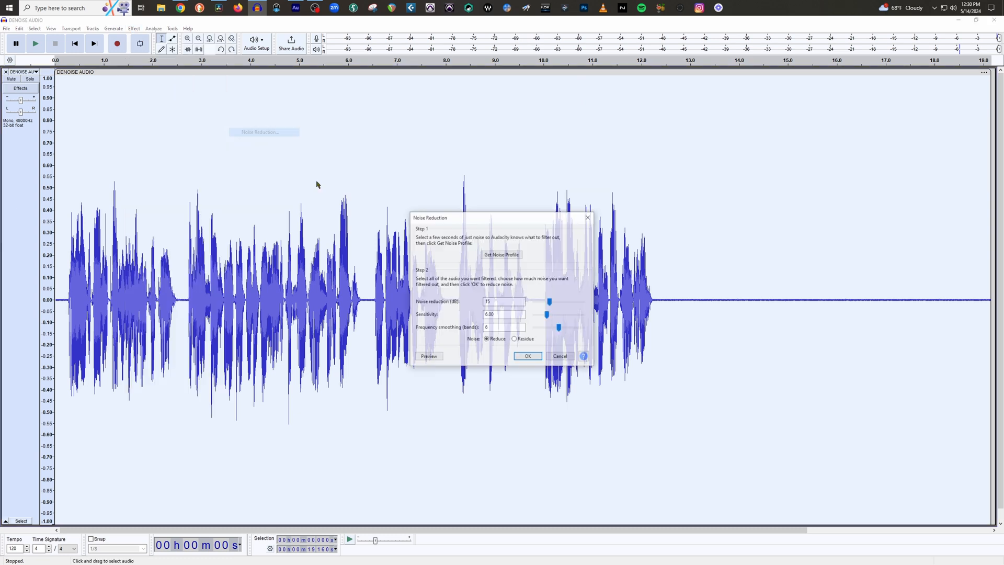
pyautogui.click(528, 355)
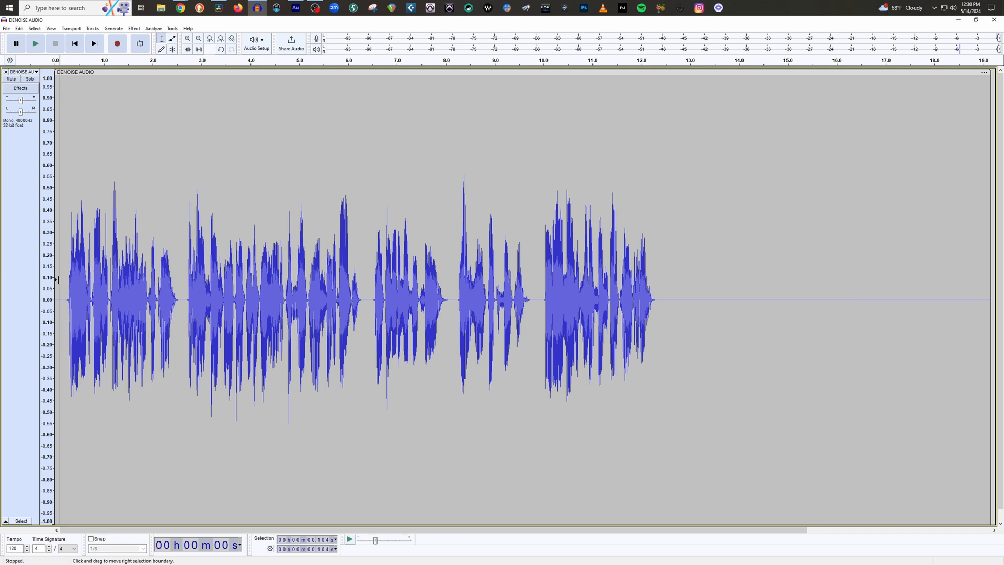
pyautogui.click(35, 42)
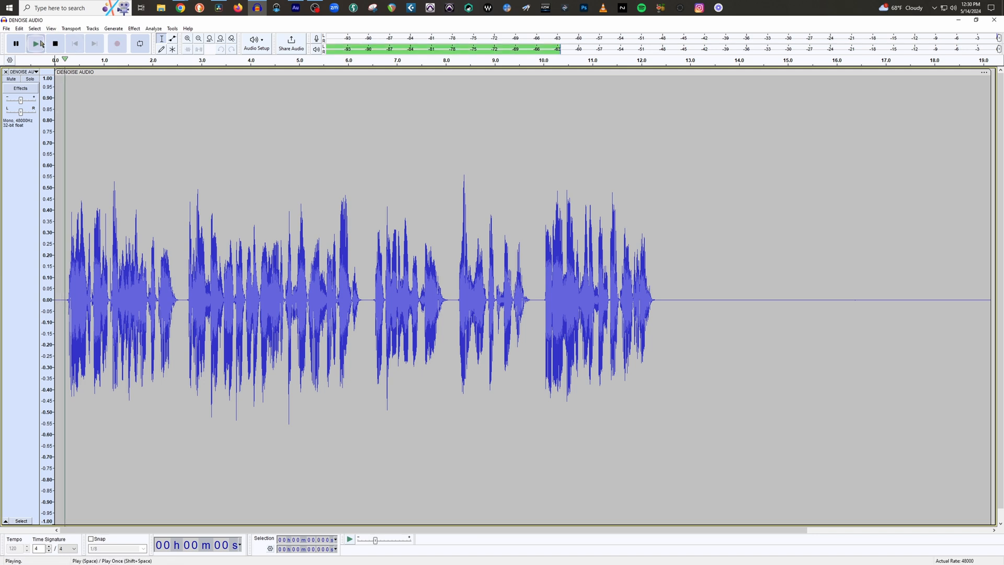
pyautogui.click(35, 44)
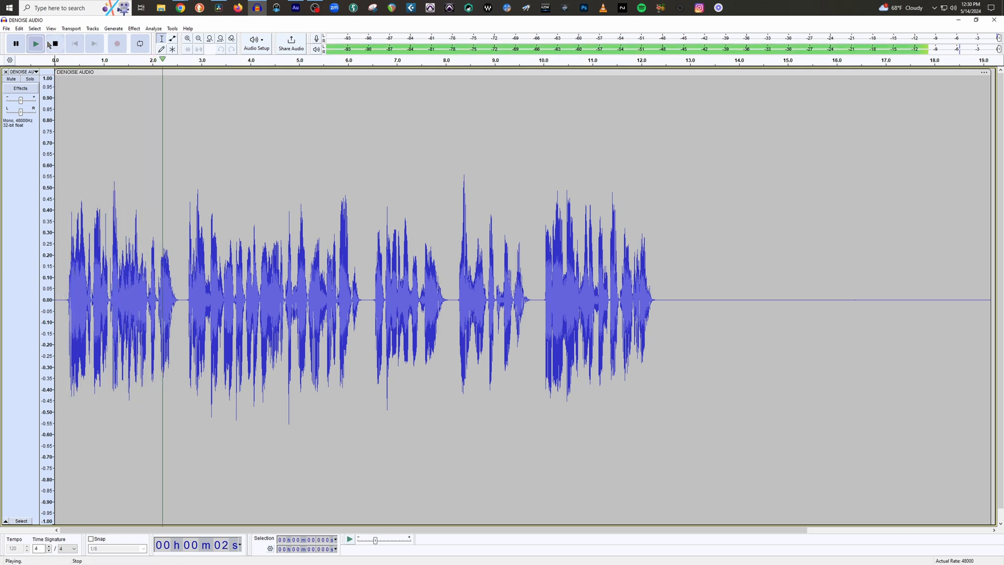
pyautogui.click(54, 43)
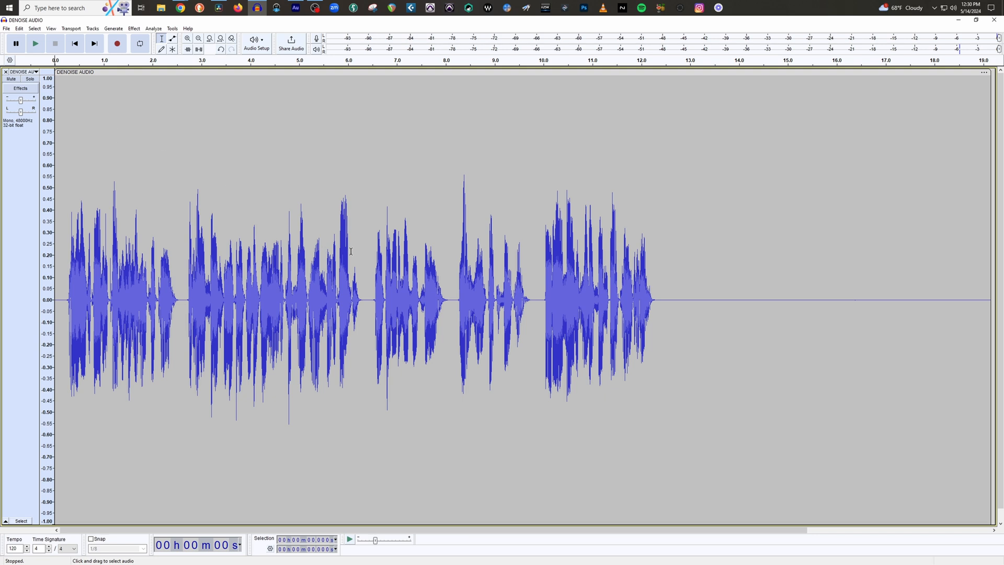
pyautogui.moveTo(347, 249)
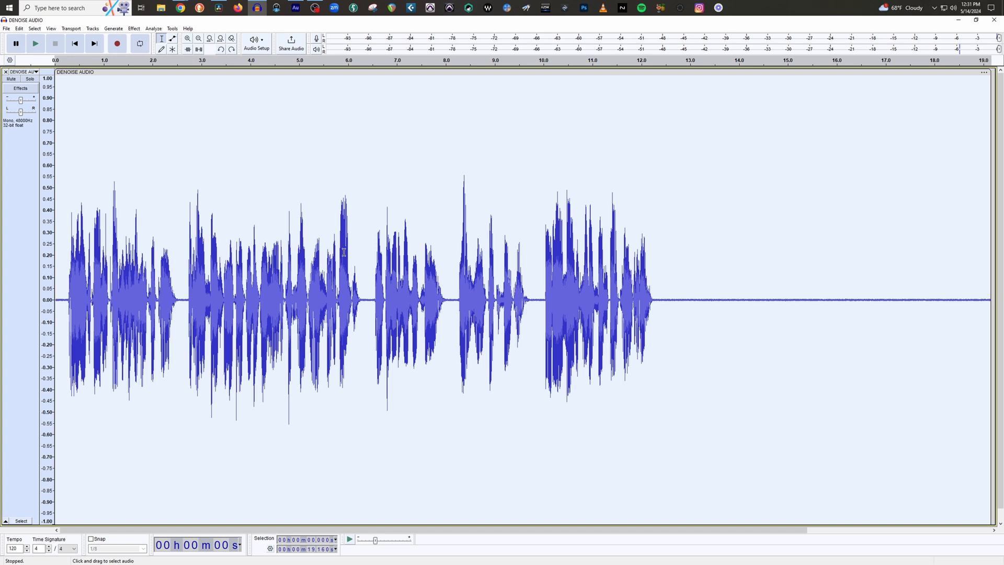
pyautogui.moveTo(541, 275)
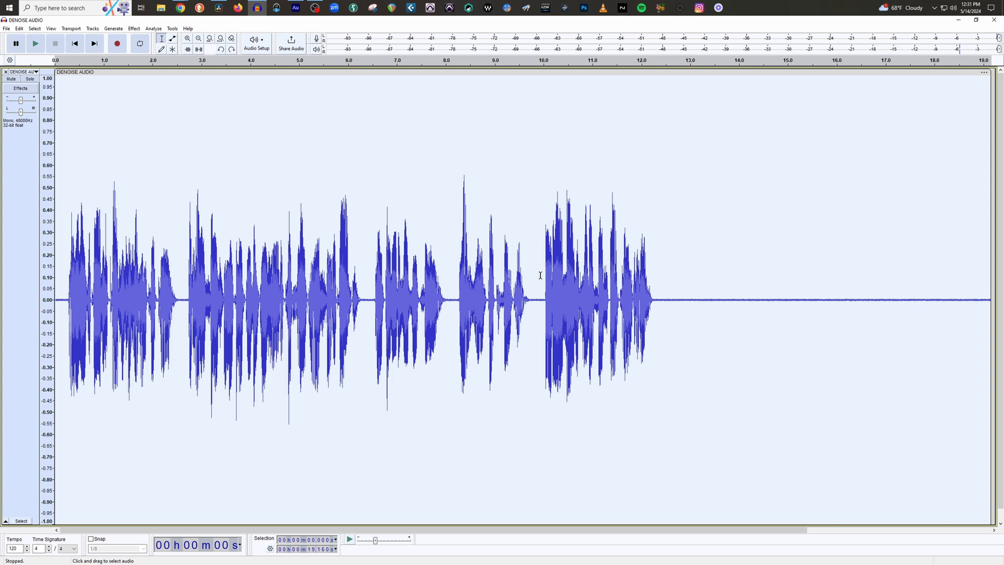
pyautogui.moveTo(534, 275)
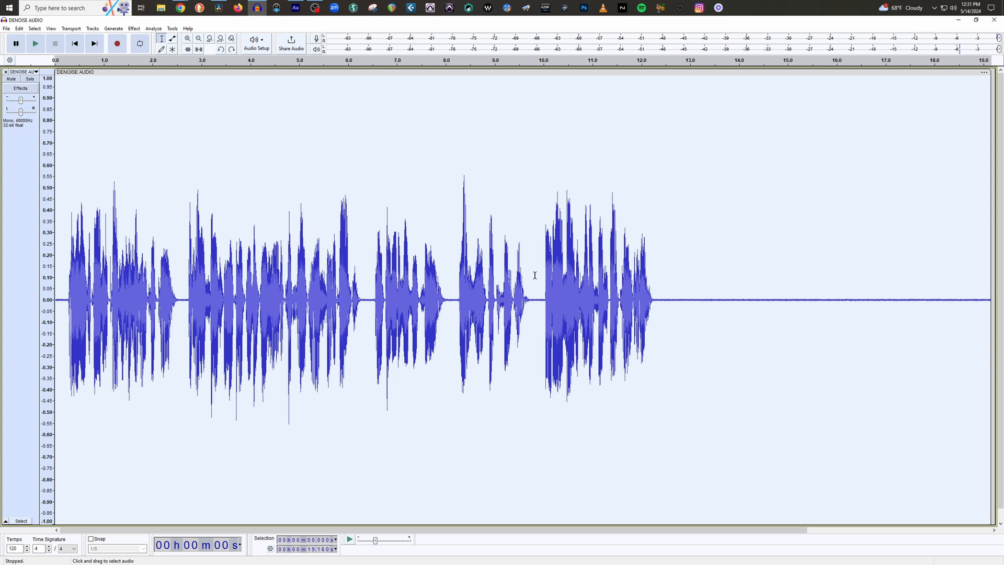
pyautogui.moveTo(528, 256)
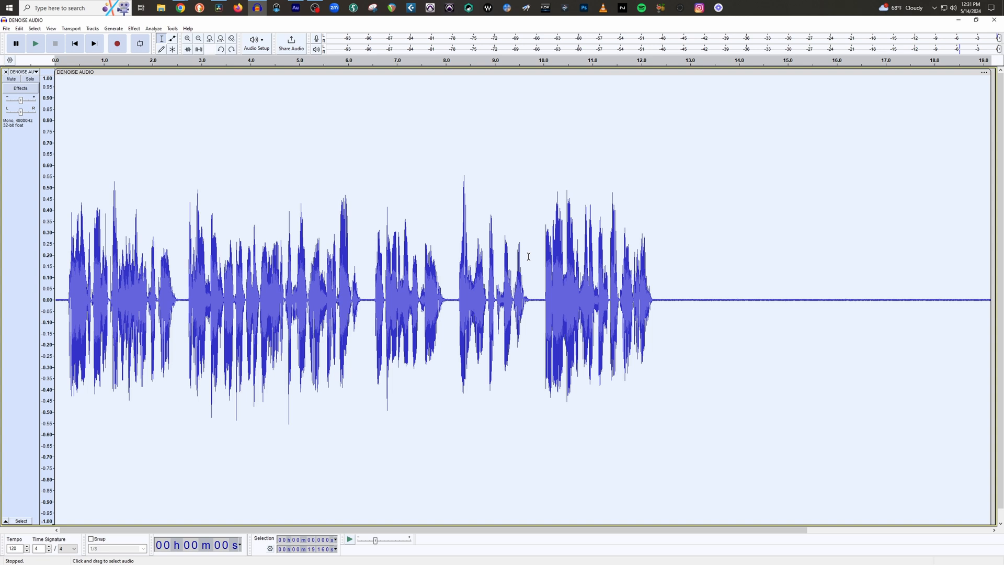
pyautogui.moveTo(492, 228)
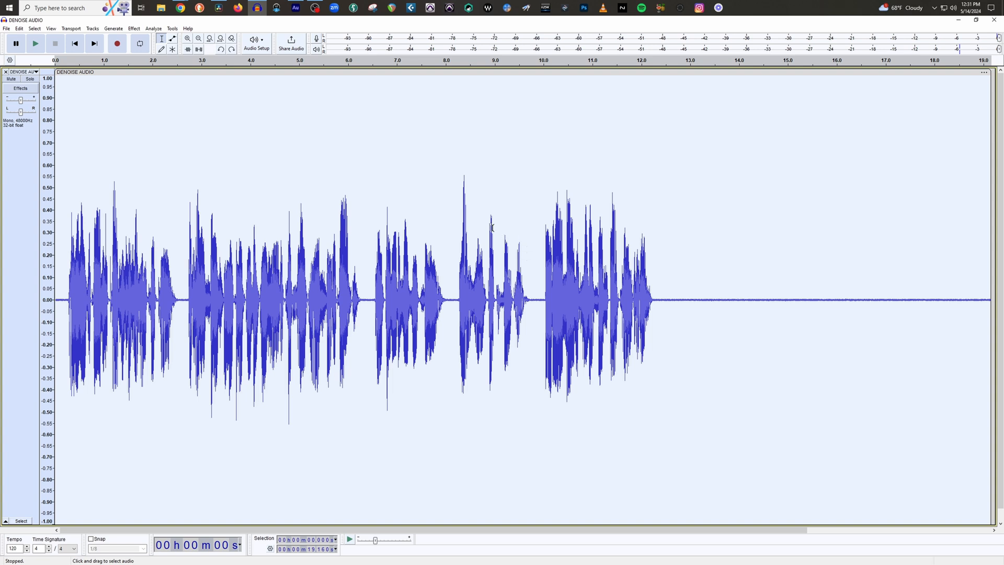
# Launch iZotope RX 10 Voice De-noise over the recording with 7 dB reduction.
pyautogui.click(134, 28)
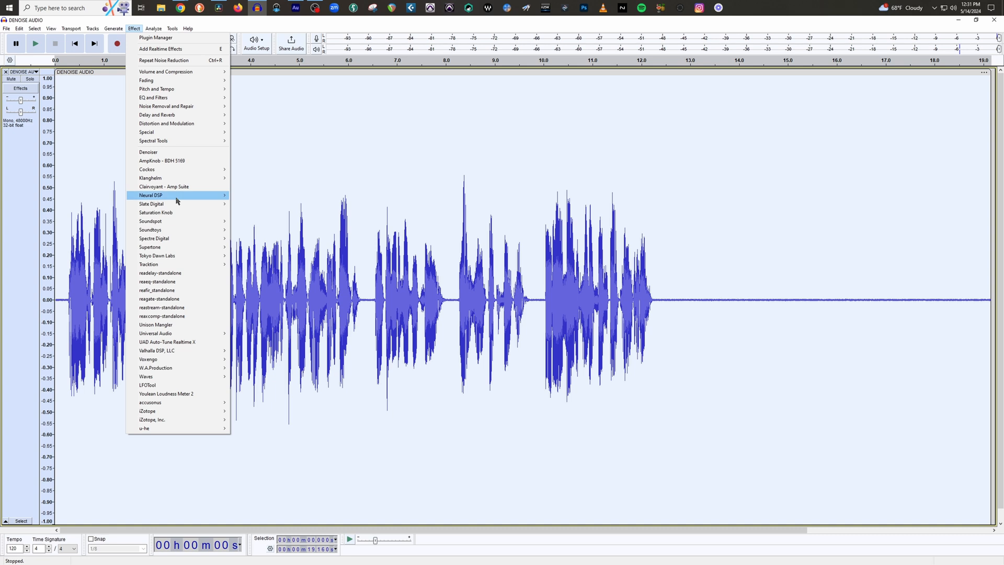
pyautogui.moveTo(162, 410)
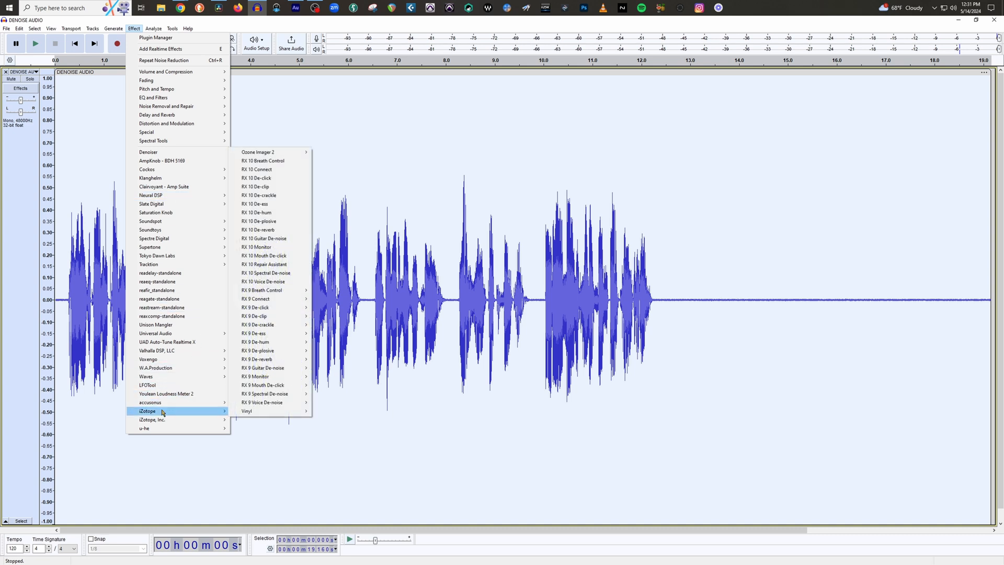
pyautogui.moveTo(269, 247)
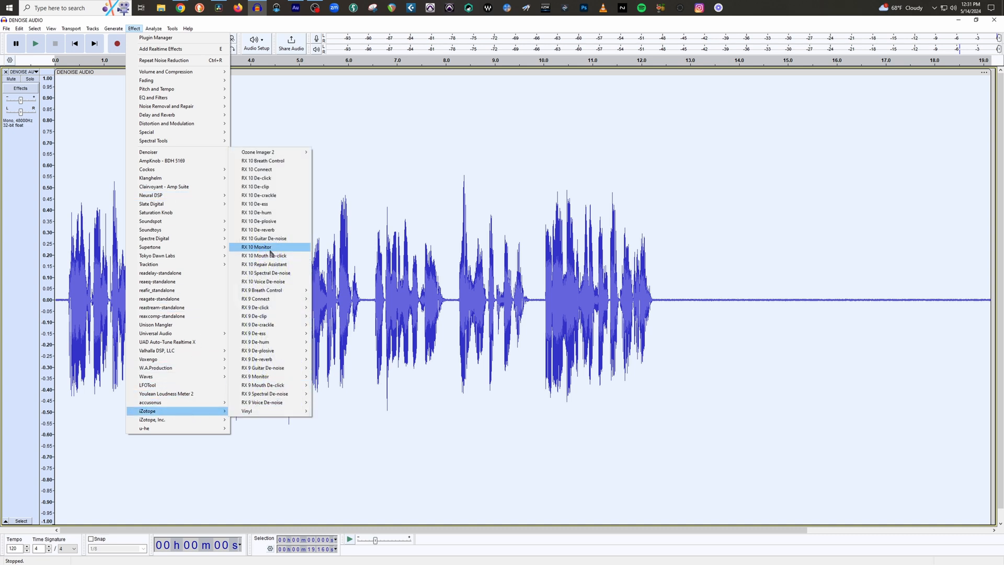
pyautogui.moveTo(263, 281)
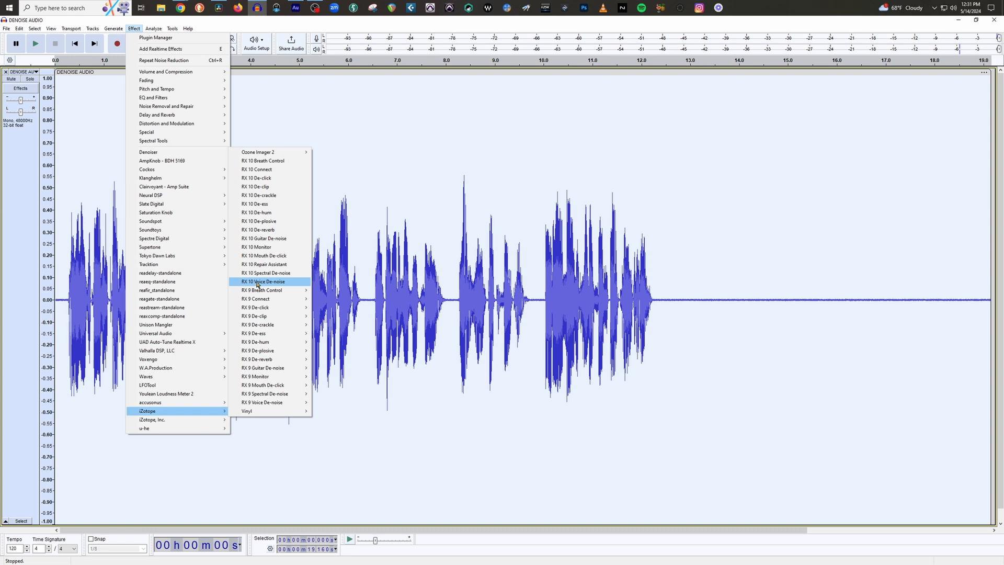
pyautogui.click(260, 282)
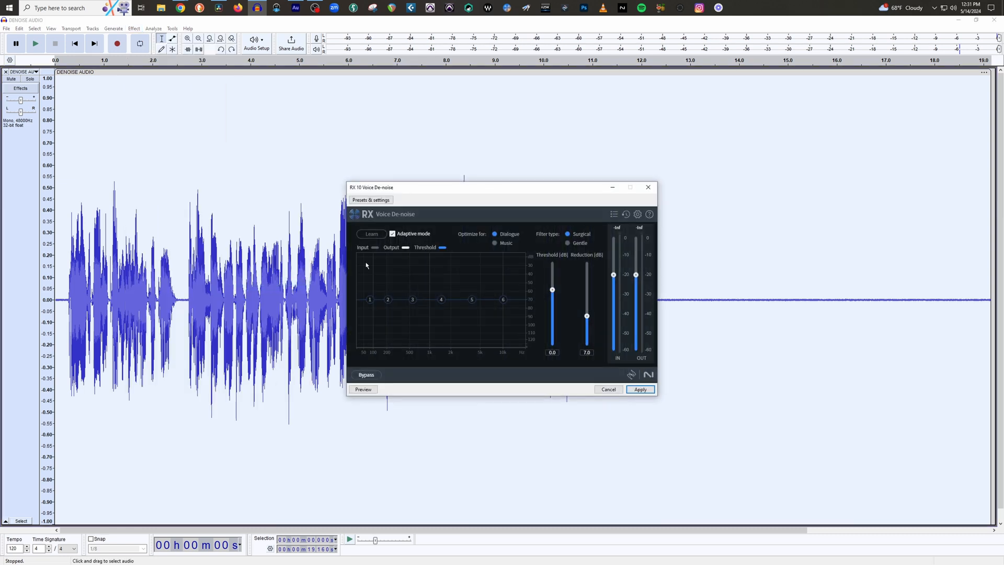
pyautogui.moveTo(441, 237)
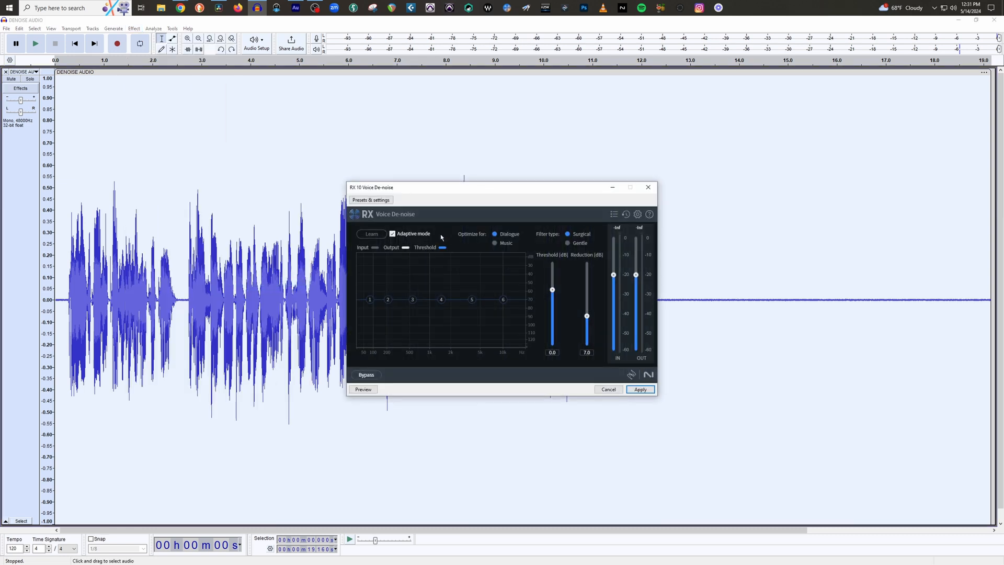
pyautogui.moveTo(608, 332)
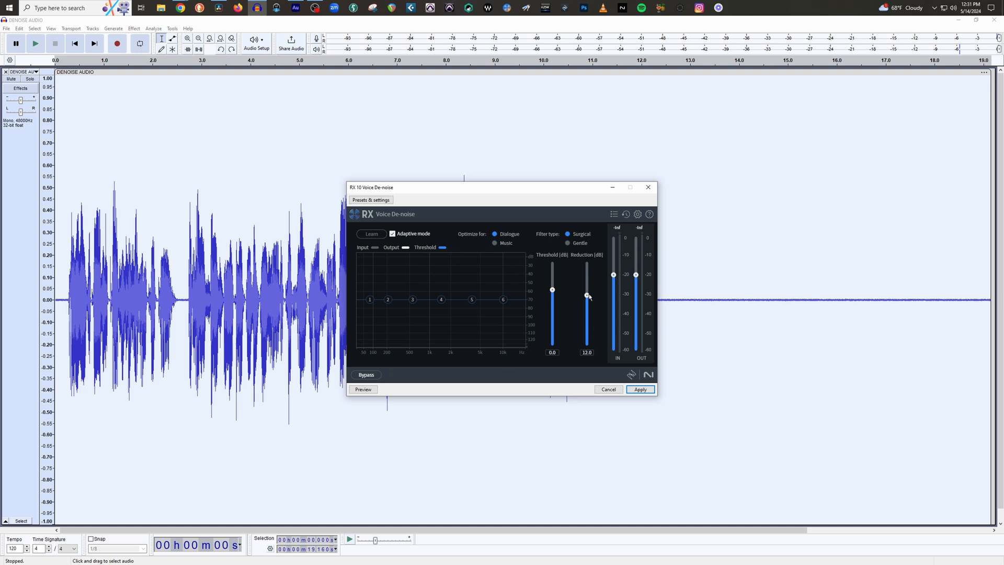
pyautogui.moveTo(577, 292)
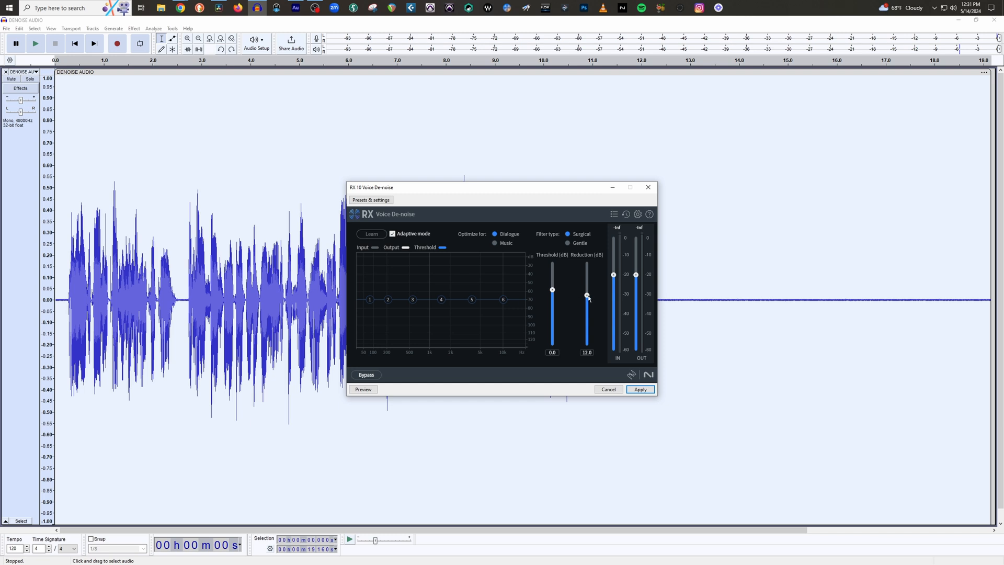
pyautogui.moveTo(585, 296)
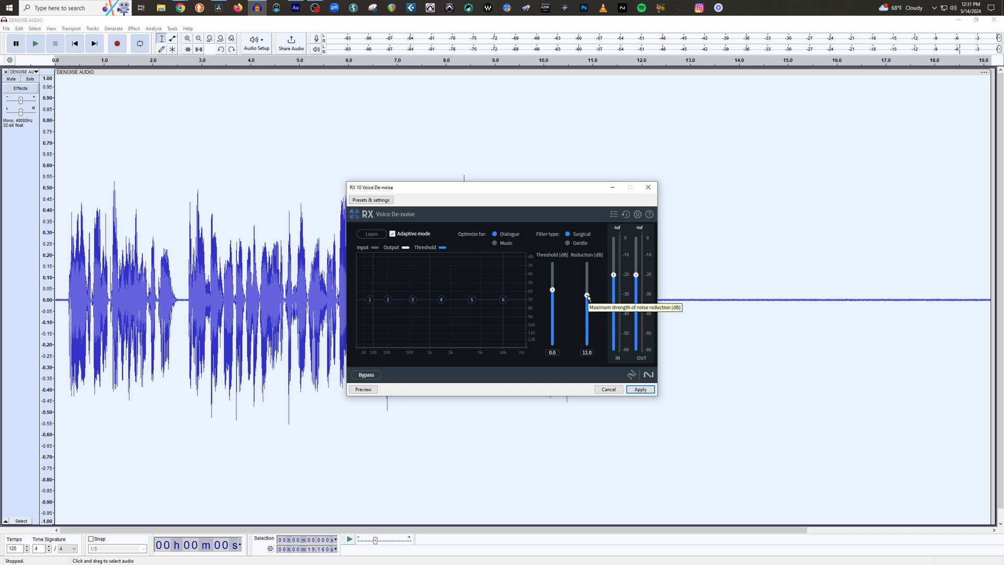
pyautogui.moveTo(773, 361)
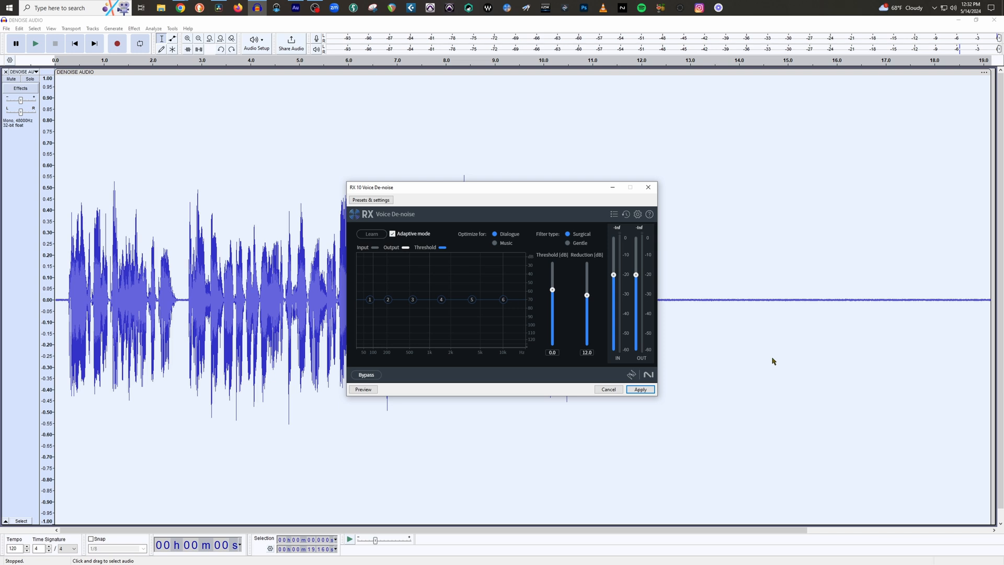
pyautogui.moveTo(393, 242)
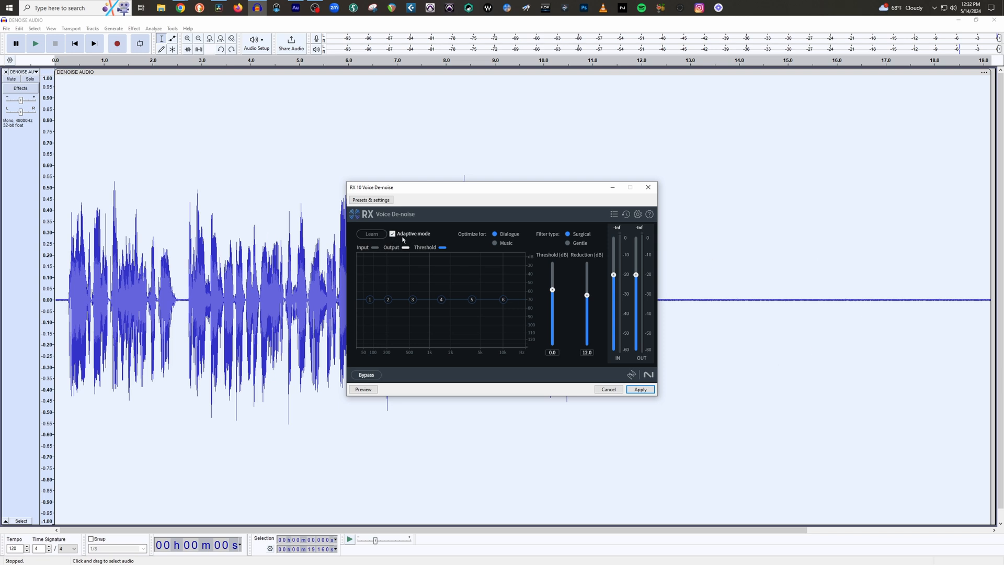
pyautogui.moveTo(421, 234)
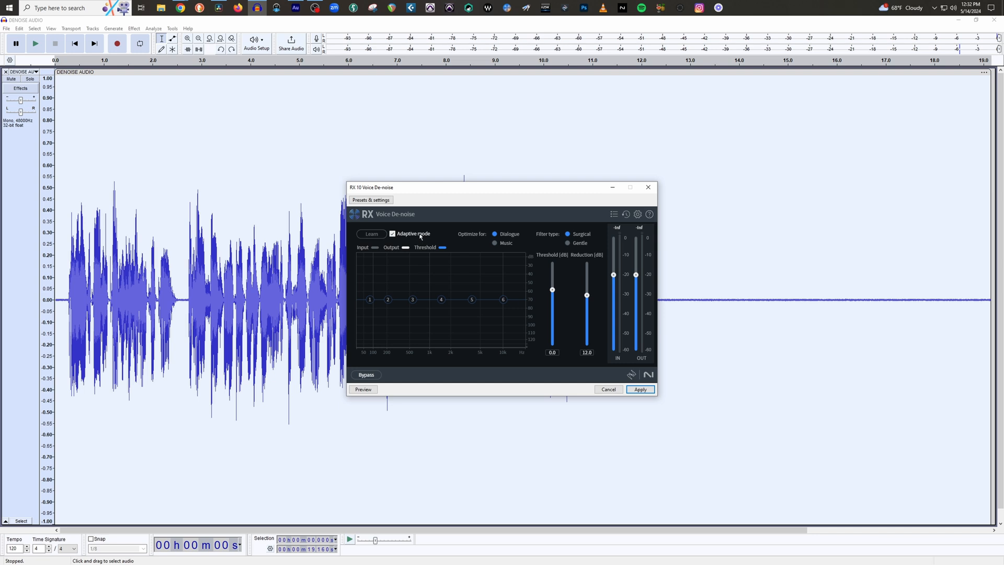
pyautogui.moveTo(468, 247)
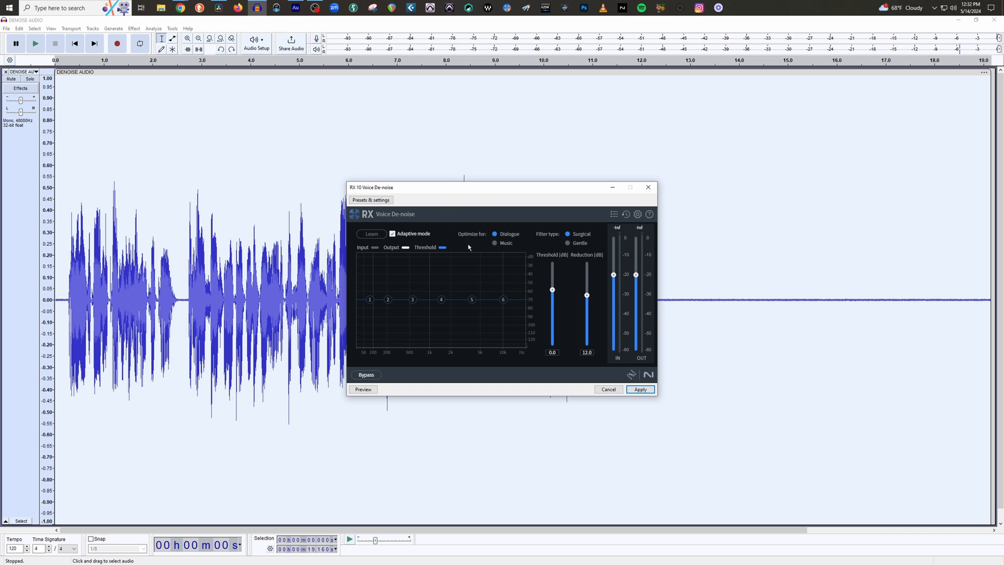
pyautogui.moveTo(431, 281)
pyautogui.write('7')
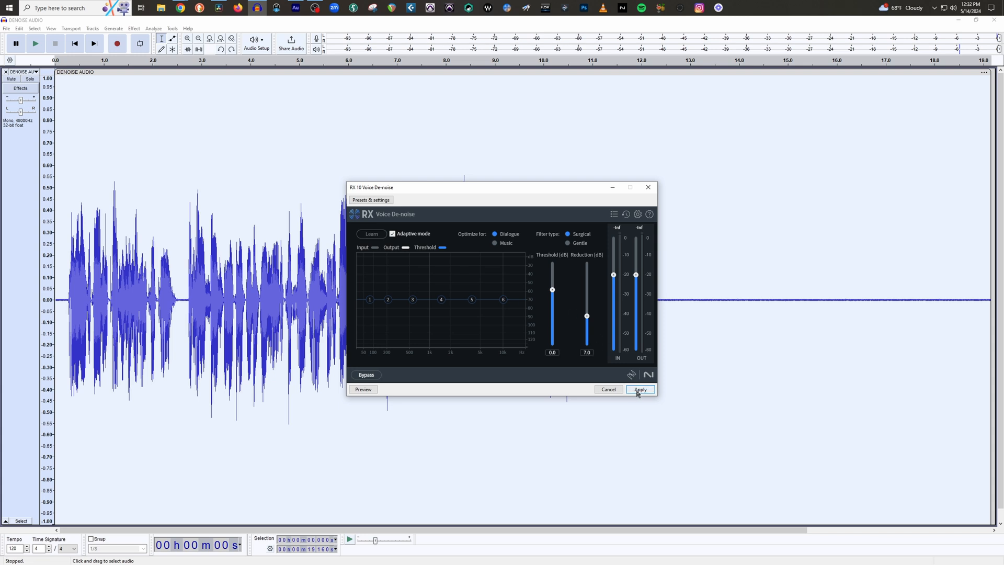
# Apply the 7 dB Voice De-noise, play the result, and stop.
pyautogui.click(639, 390)
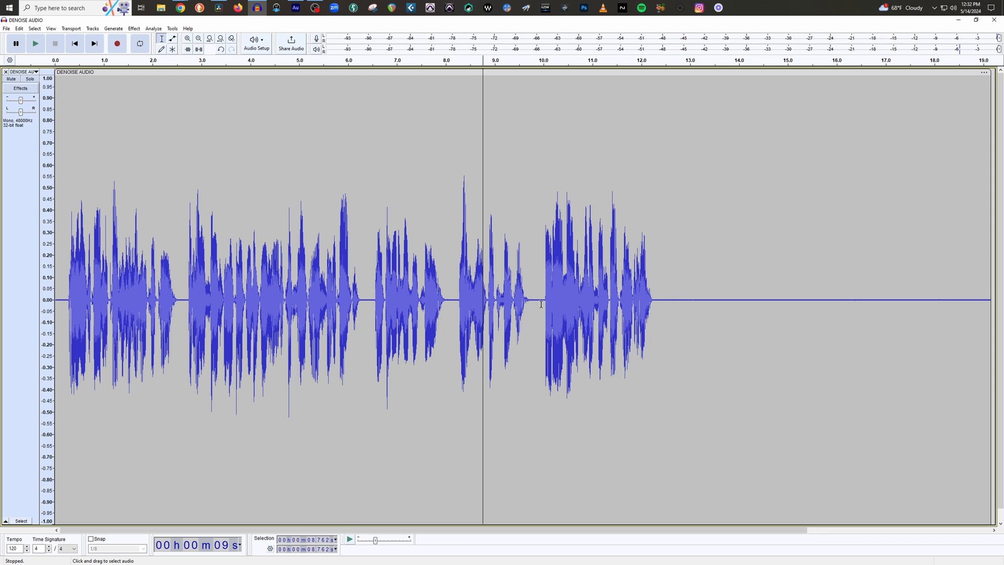
pyautogui.moveTo(563, 303)
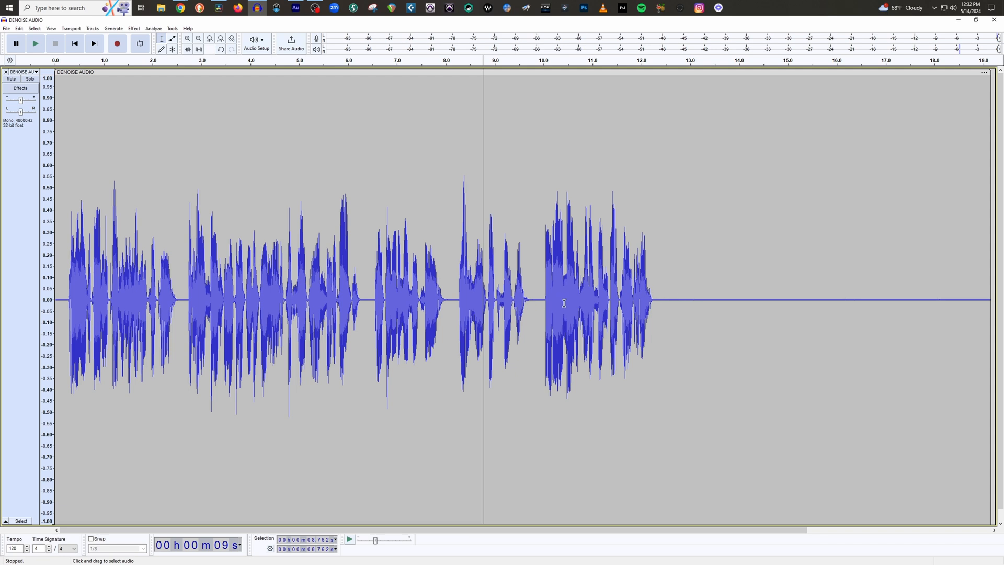
pyautogui.click(35, 43)
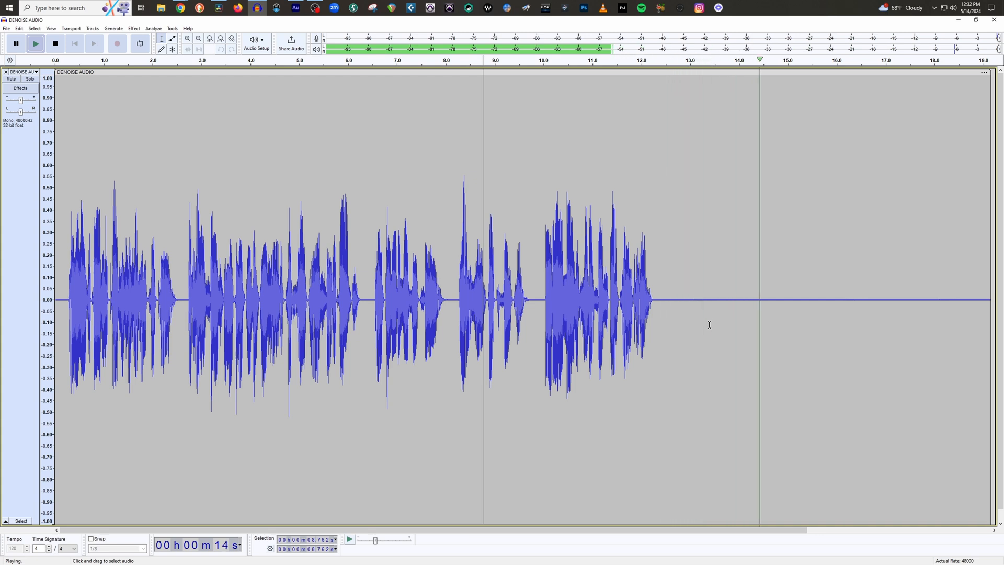
pyautogui.click(54, 44)
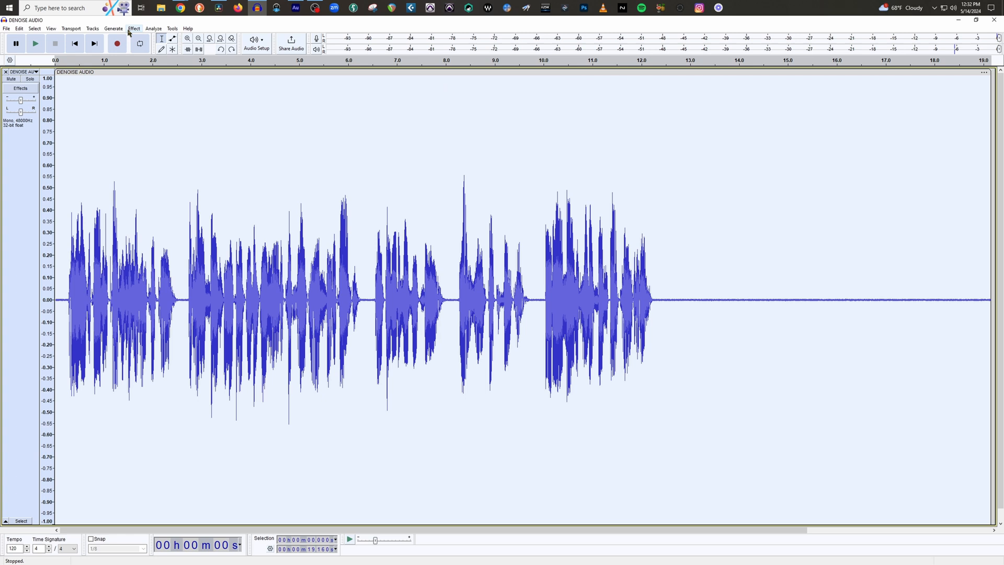
# Reopen RX 10 Voice De-noise over the whole recording at 12 dB reduction.
pyautogui.click(134, 29)
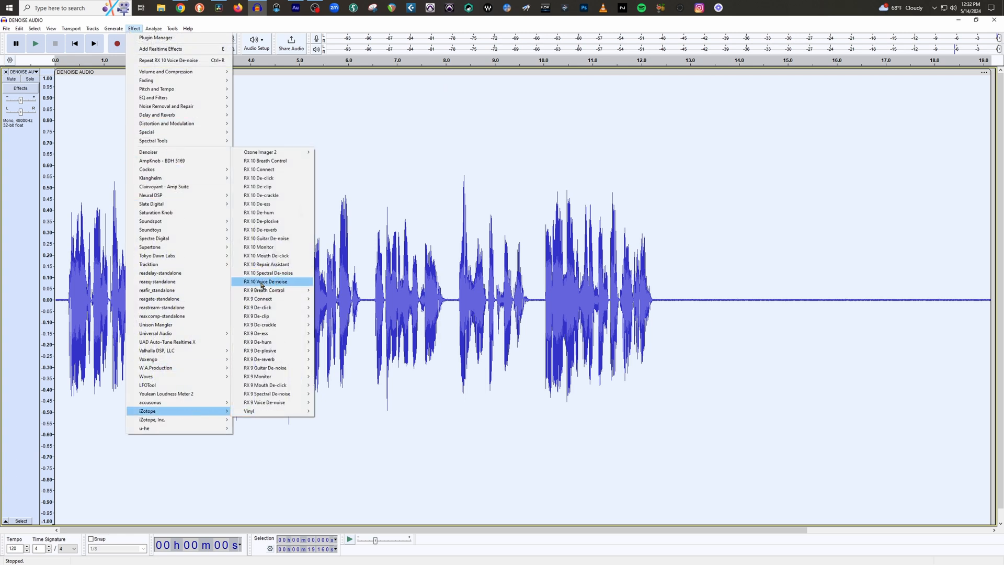
pyautogui.click(265, 282)
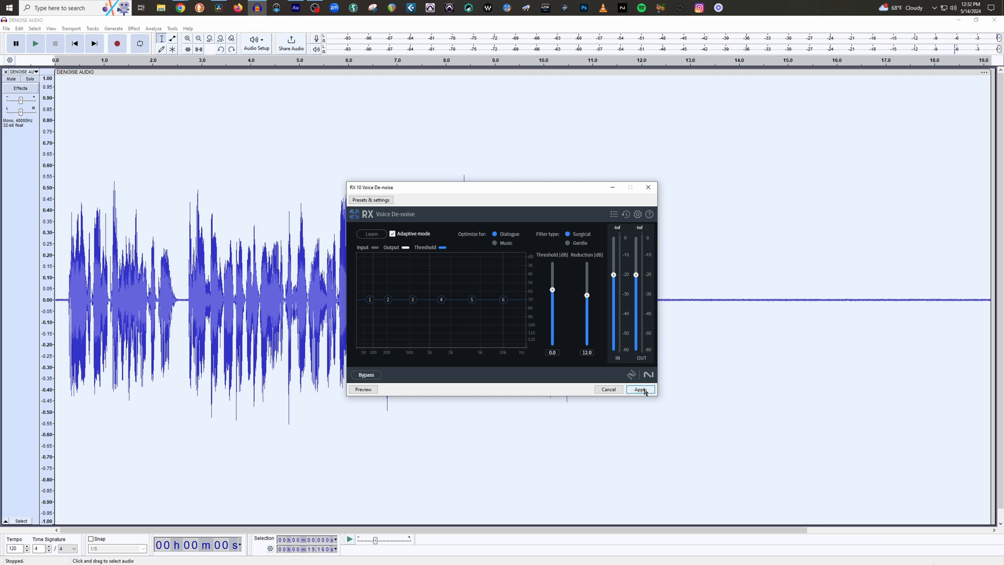
pyautogui.moveTo(736, 308)
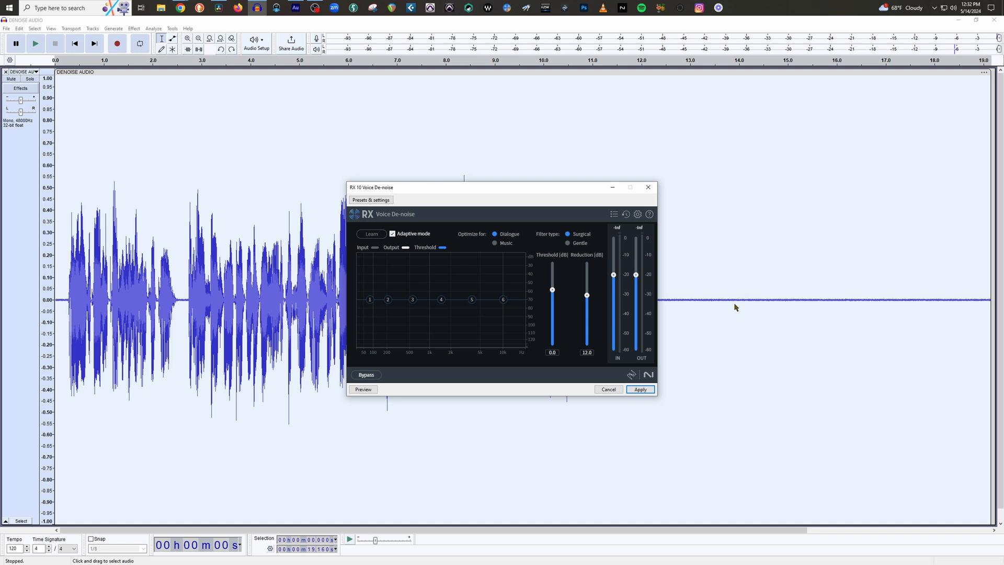
pyautogui.moveTo(692, 339)
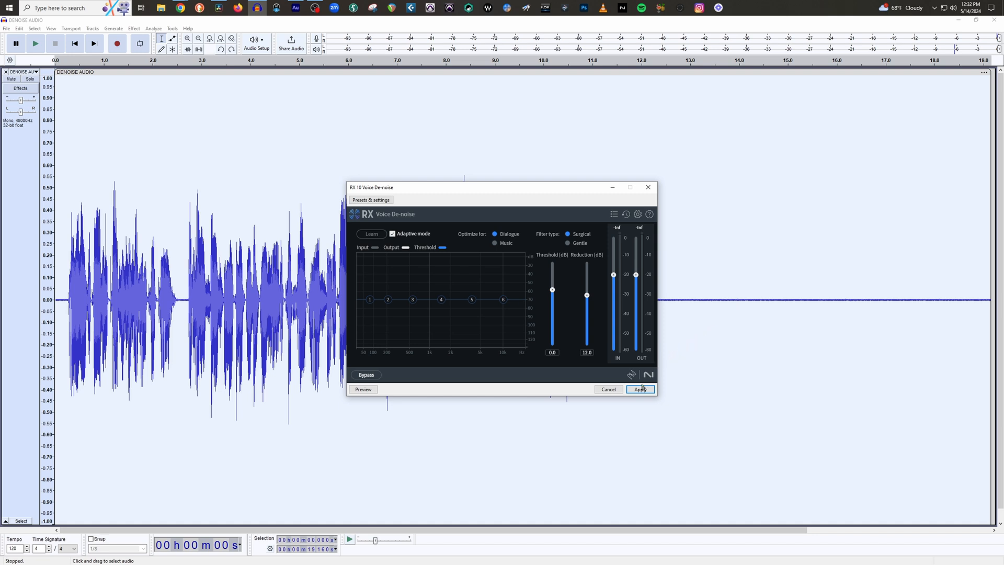
# Apply the 12 dB Voice De-noise and play the quiet tail after the speech.
pyautogui.click(640, 389)
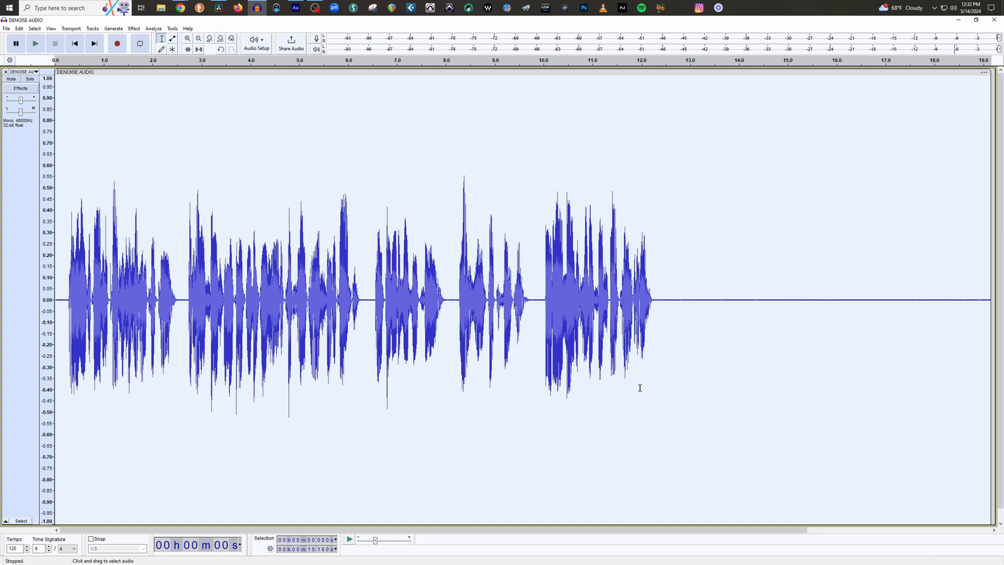
pyautogui.click(132, 128)
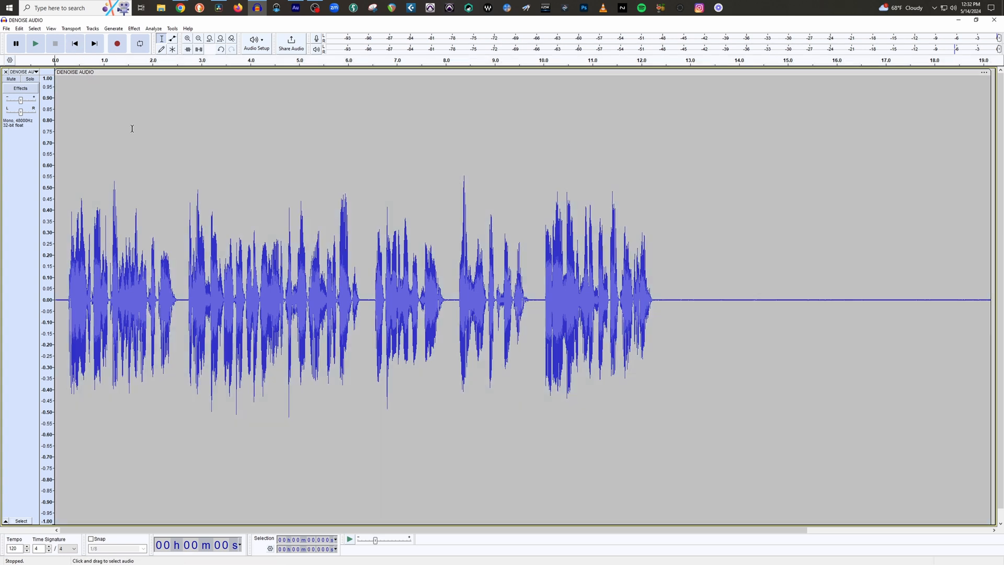
pyautogui.click(34, 43)
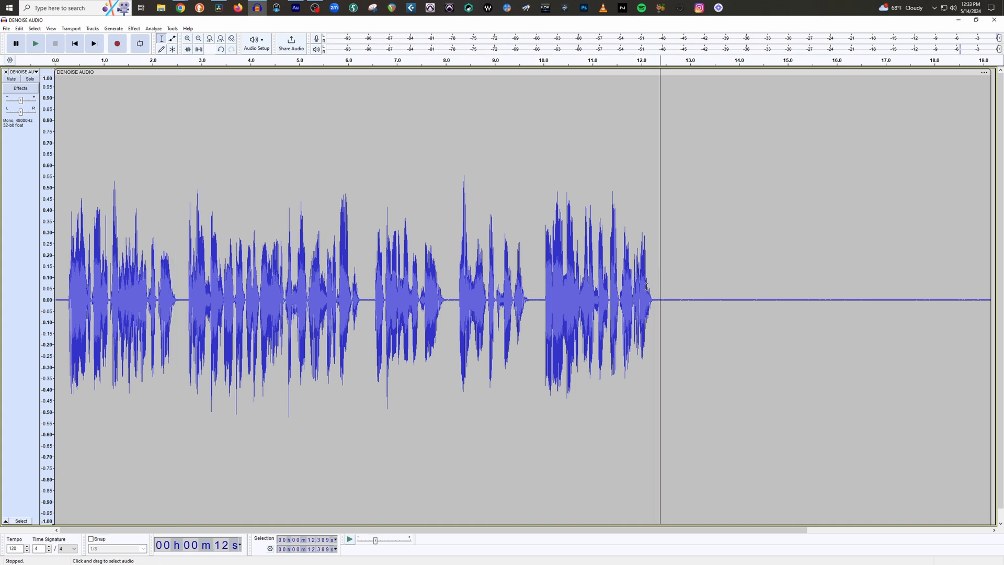
pyautogui.click(35, 43)
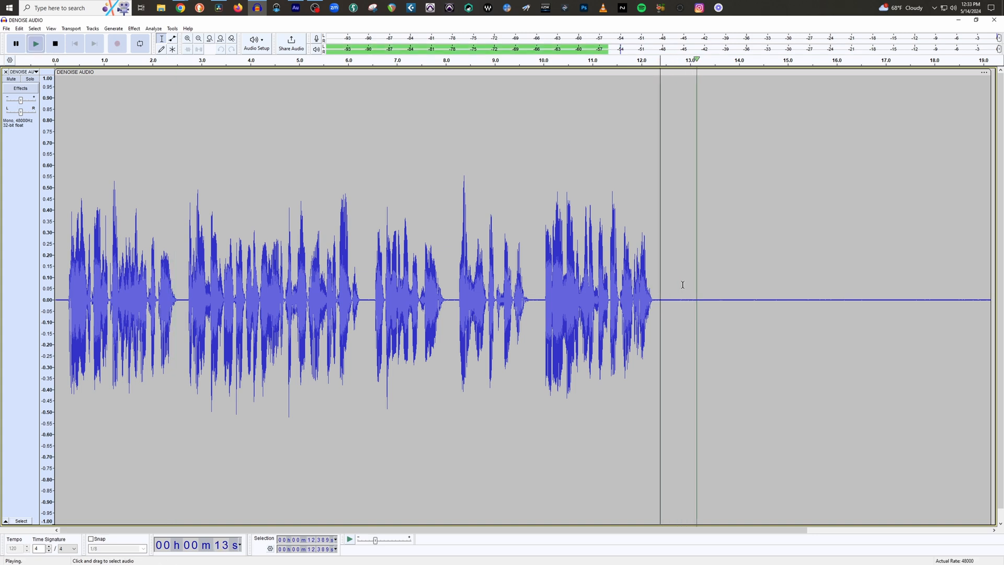
pyautogui.click(54, 43)
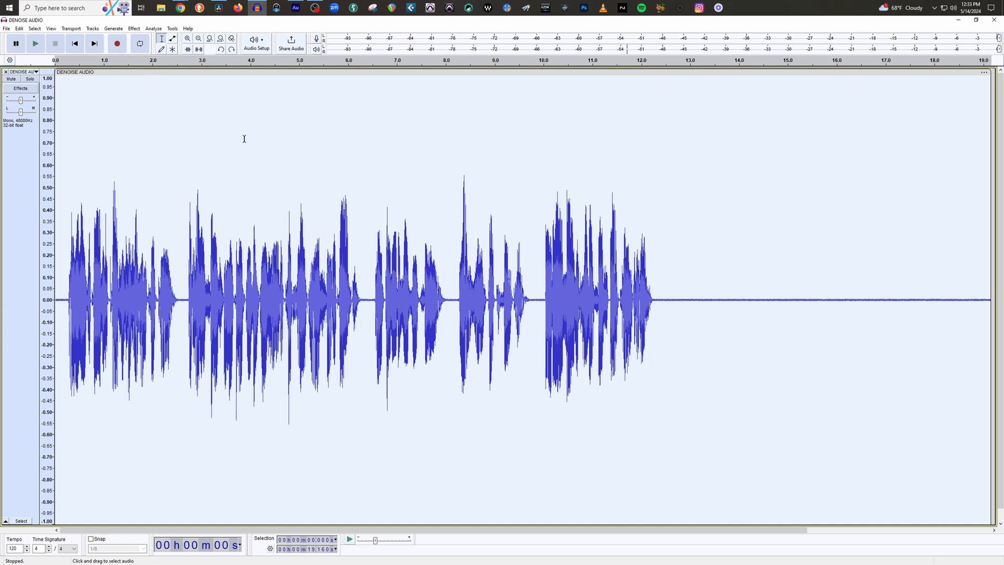
# Apply RX 10 Voice De-noise to the whole recording at 20 dB reduction.
pyautogui.click(134, 29)
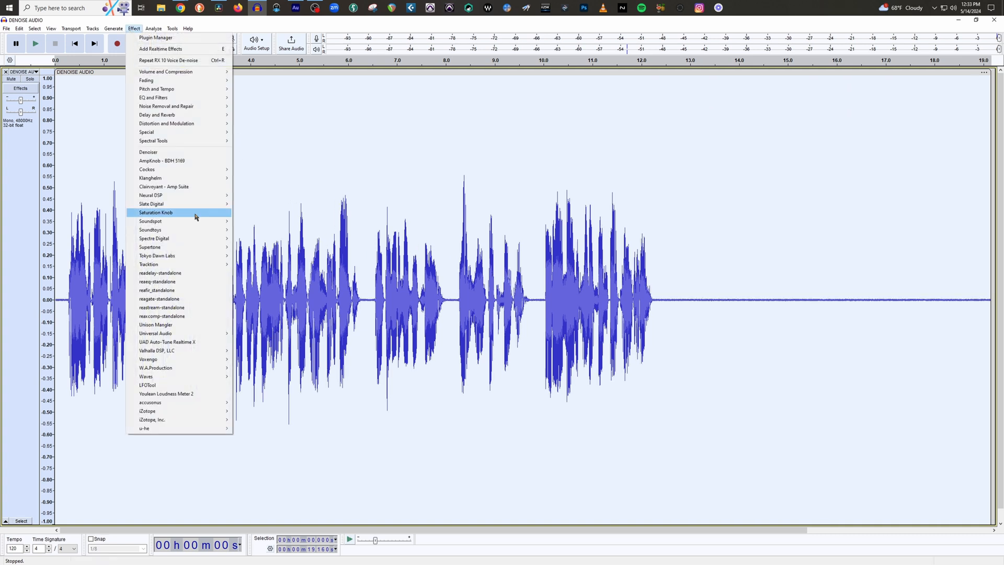
pyautogui.moveTo(170, 402)
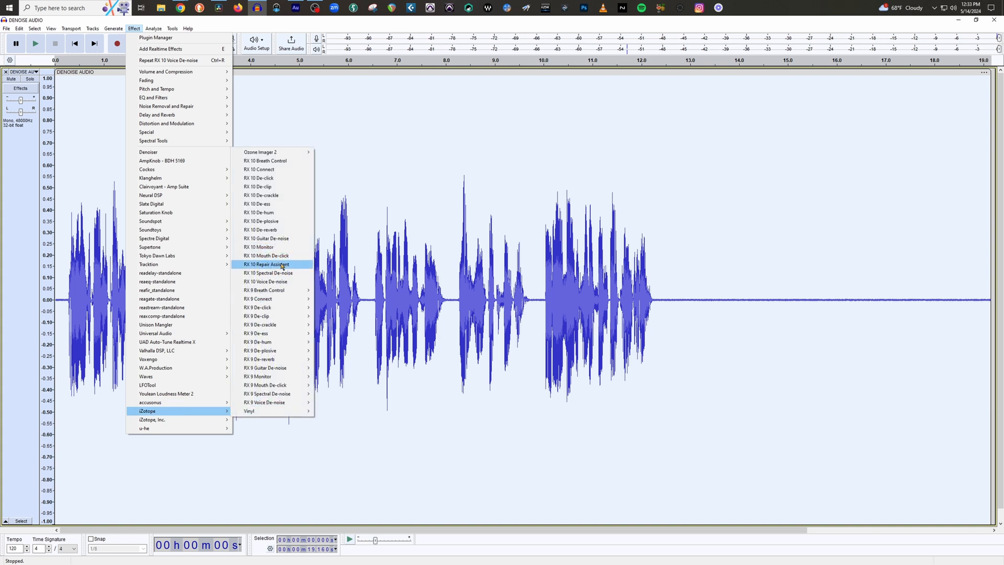
pyautogui.click(265, 282)
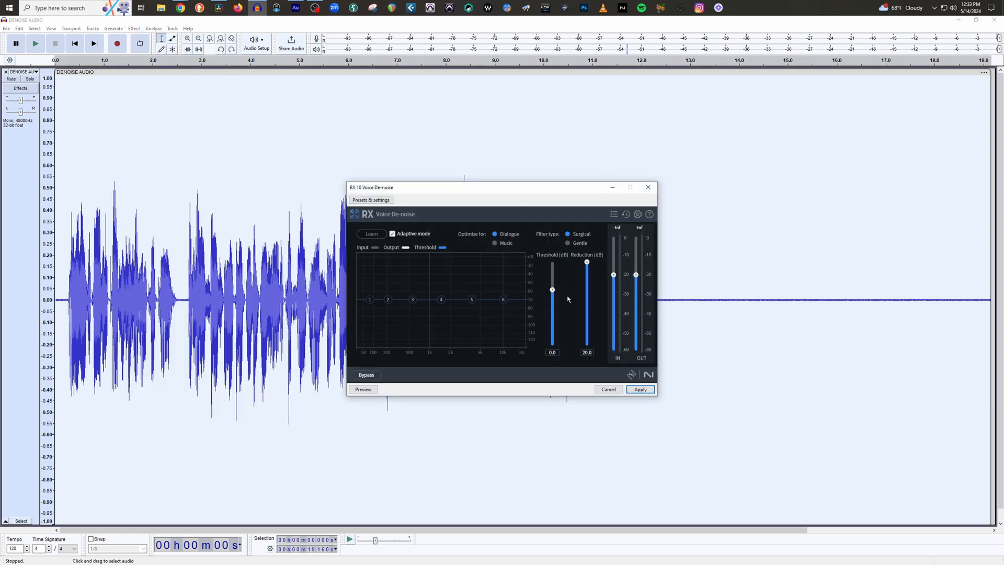
pyautogui.click(639, 389)
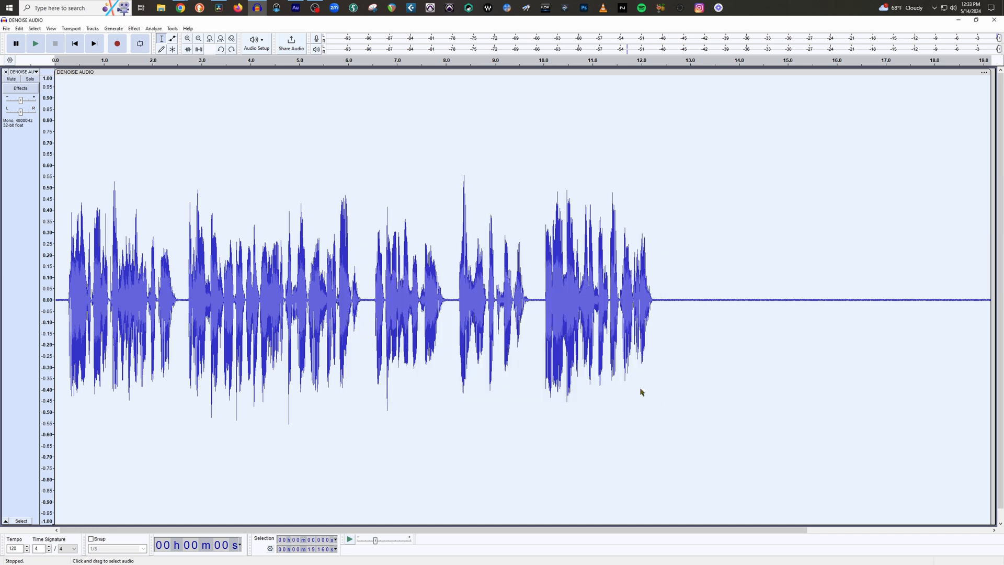
# Deselect the audio, play the 20 dB de-noised recording from the start, then stop playback.
pyautogui.click(392, 268)
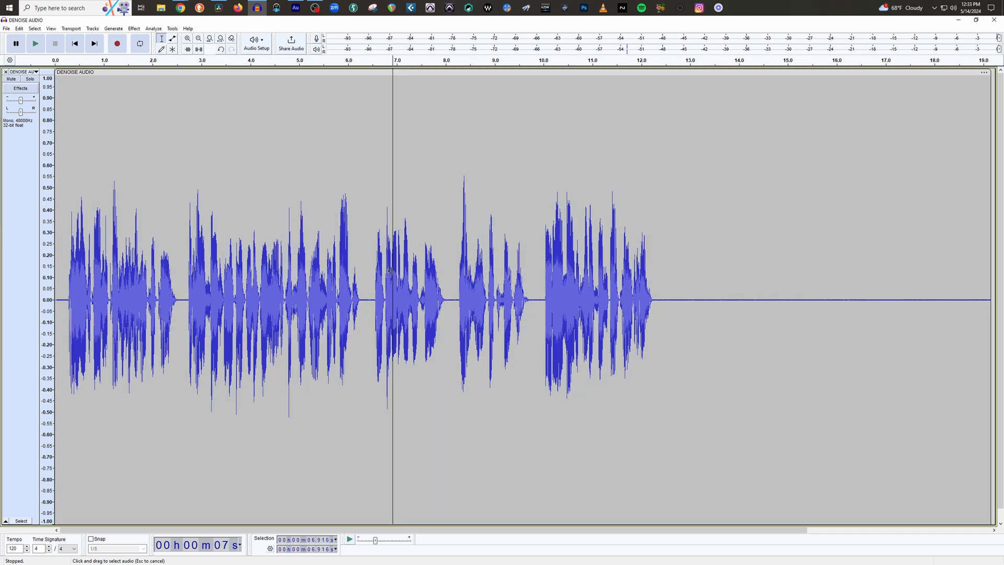
pyautogui.click(755, 292)
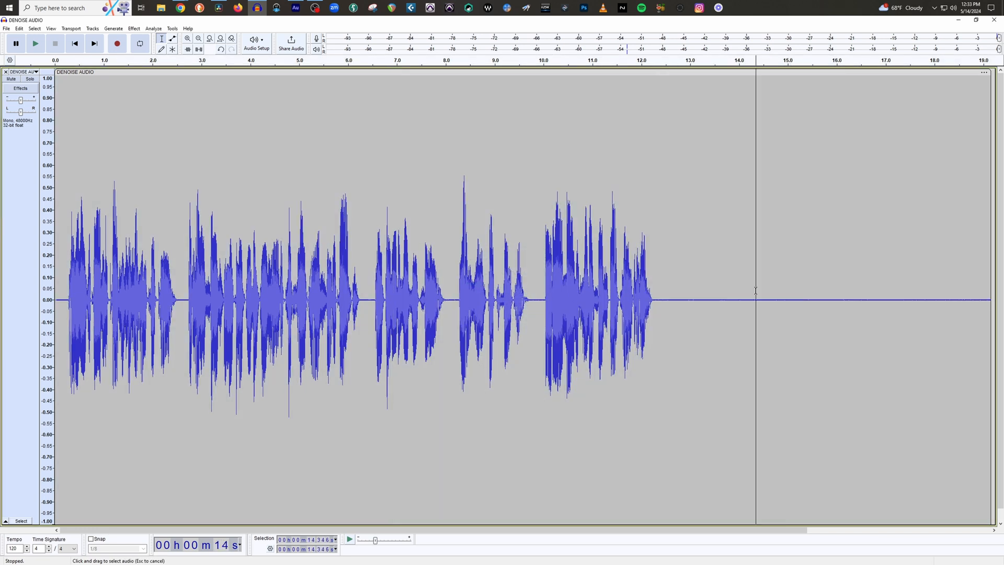
pyautogui.moveTo(692, 283)
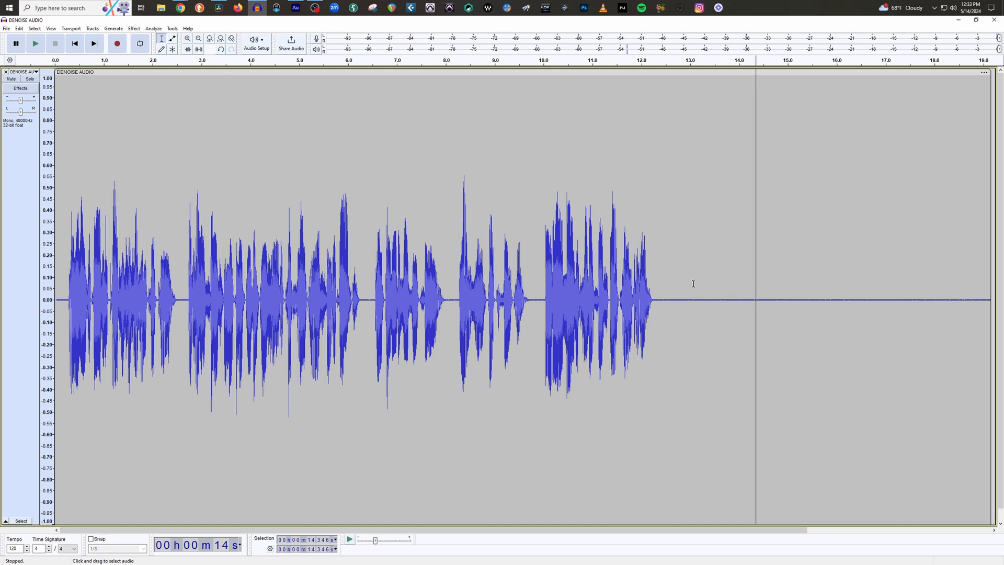
pyautogui.moveTo(683, 282)
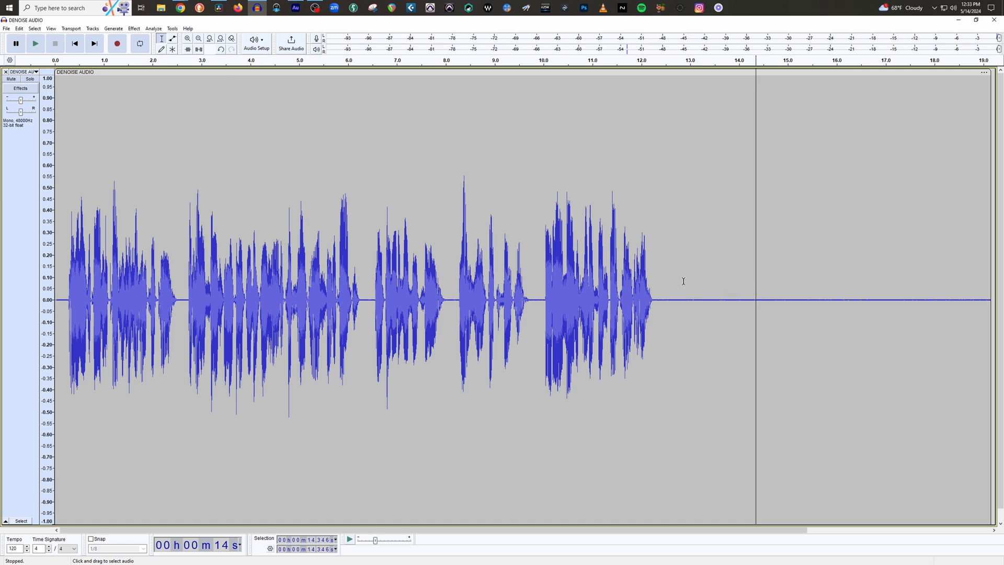
pyautogui.moveTo(679, 281)
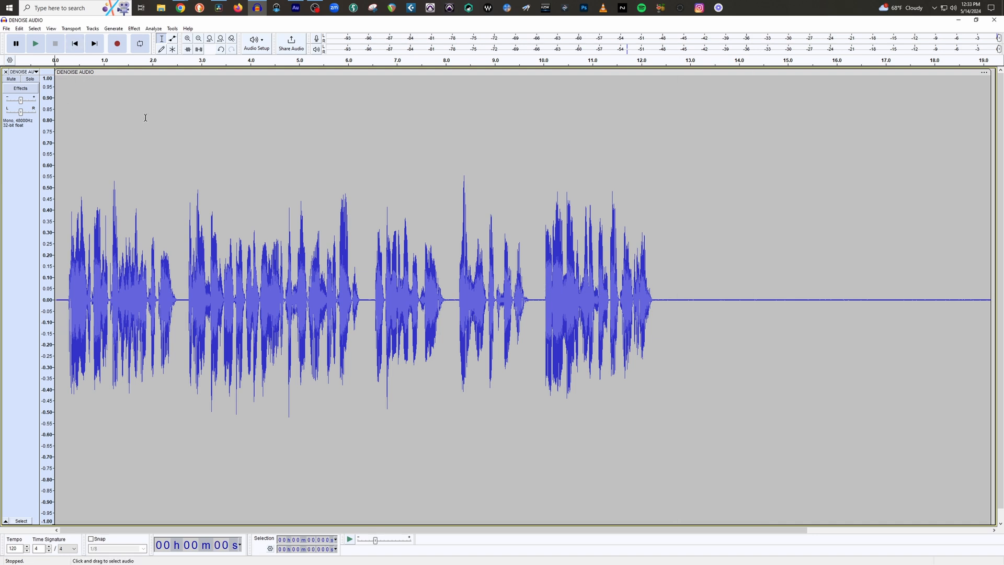
pyautogui.click(34, 43)
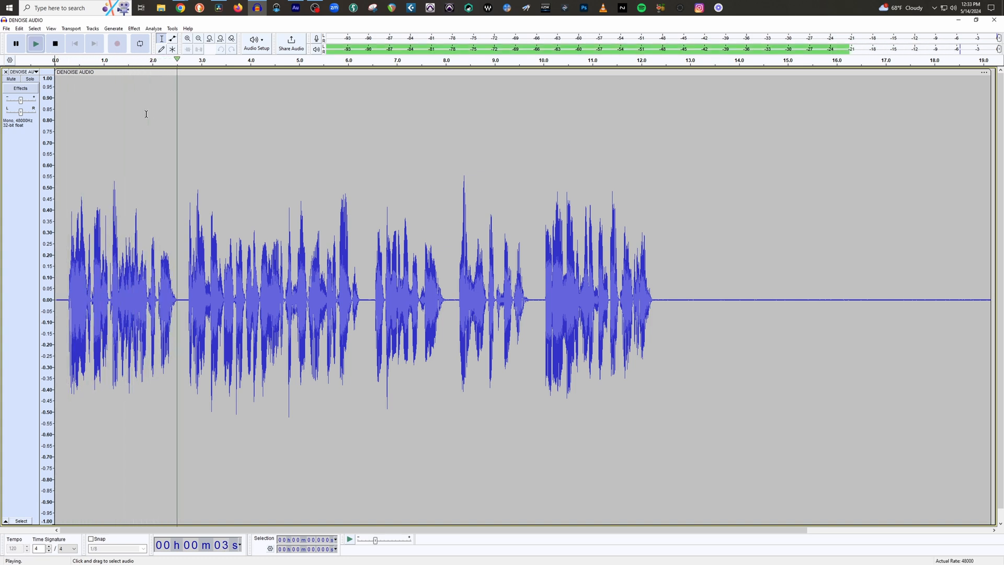
pyautogui.click(55, 43)
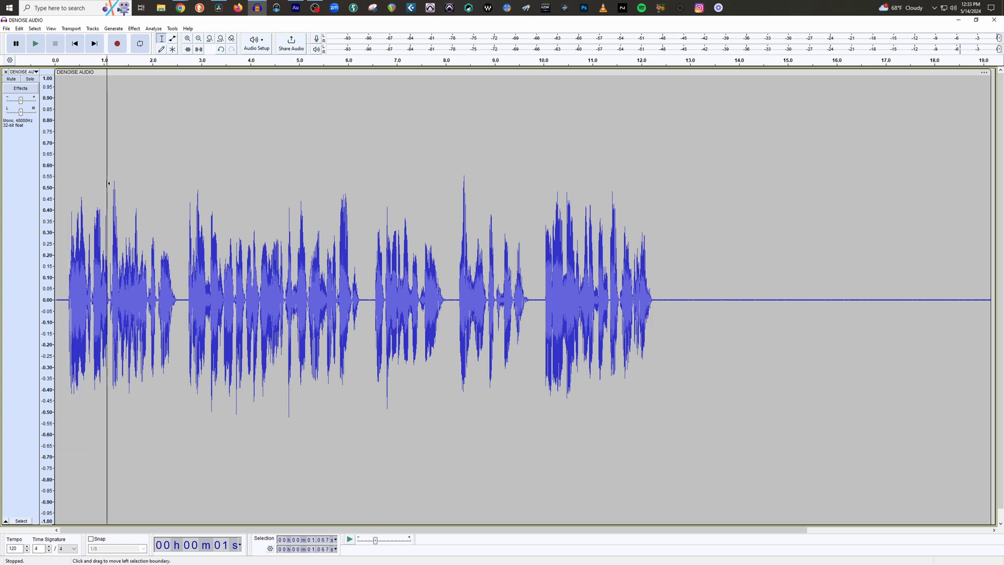
pyautogui.moveTo(104, 183)
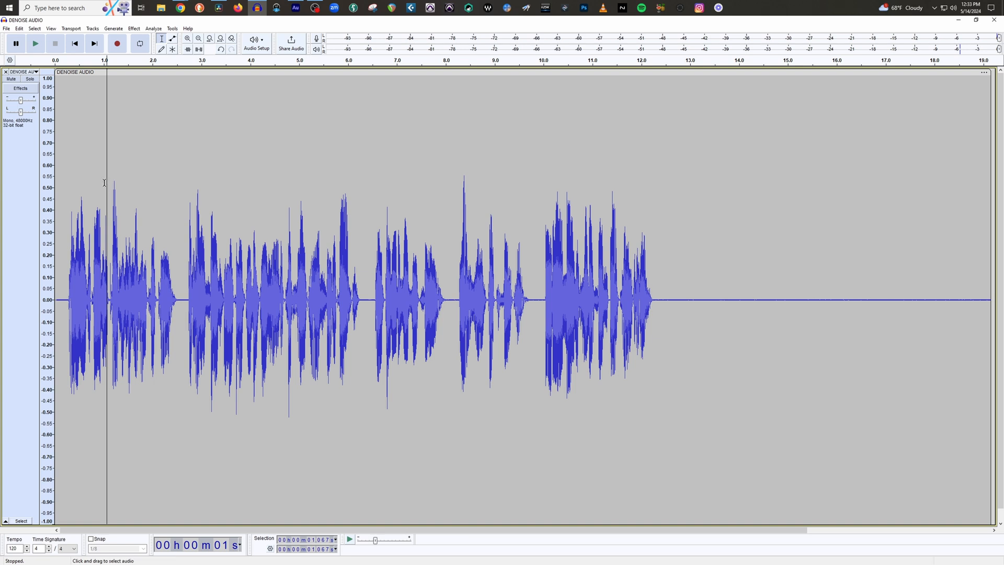
pyautogui.moveTo(223, 190)
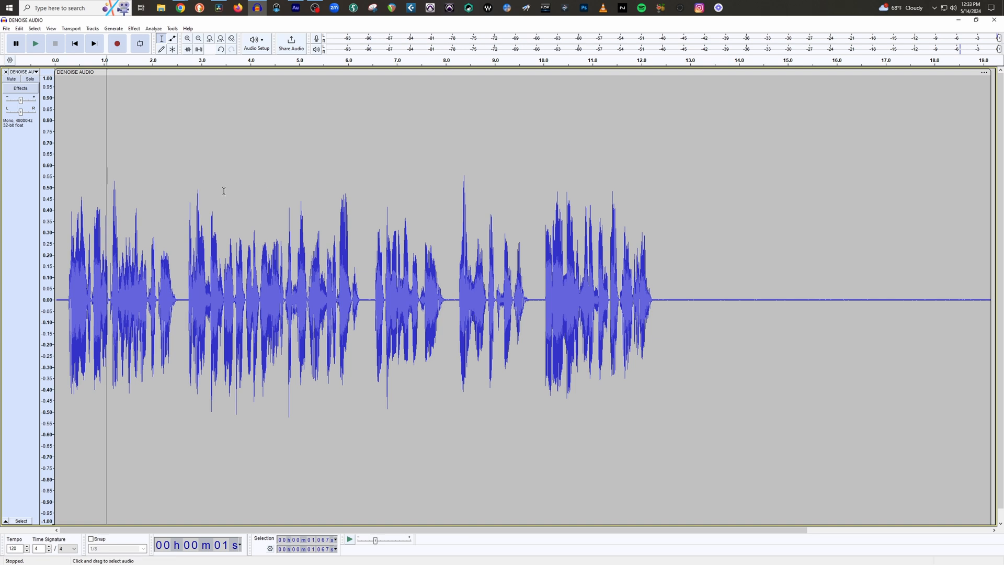